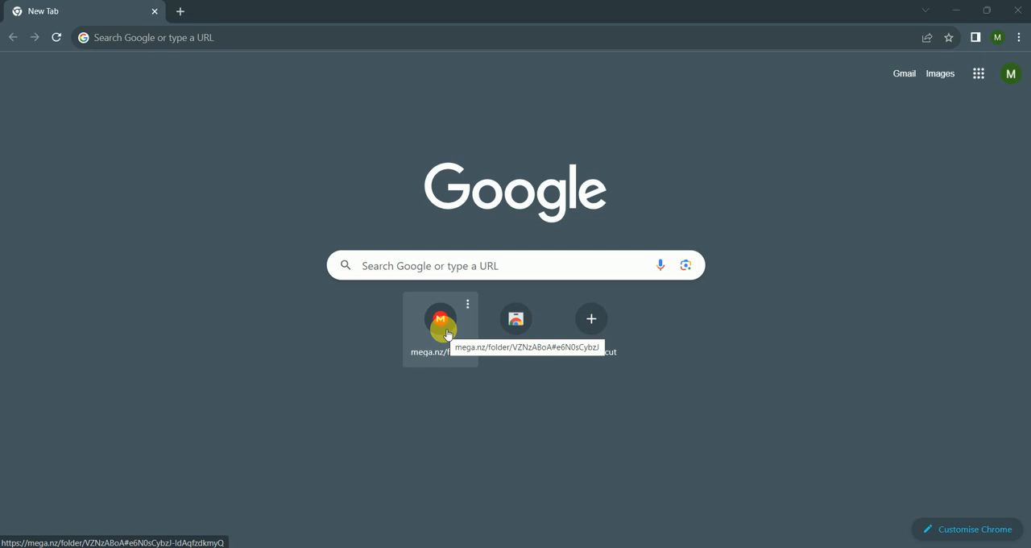
mouse_move(575, 409)
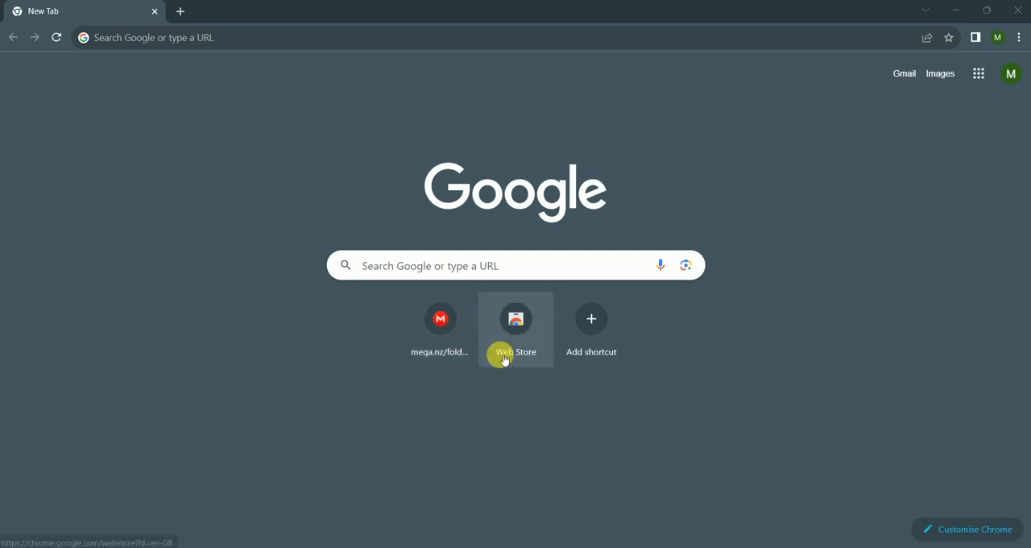
mouse_move(322, 274)
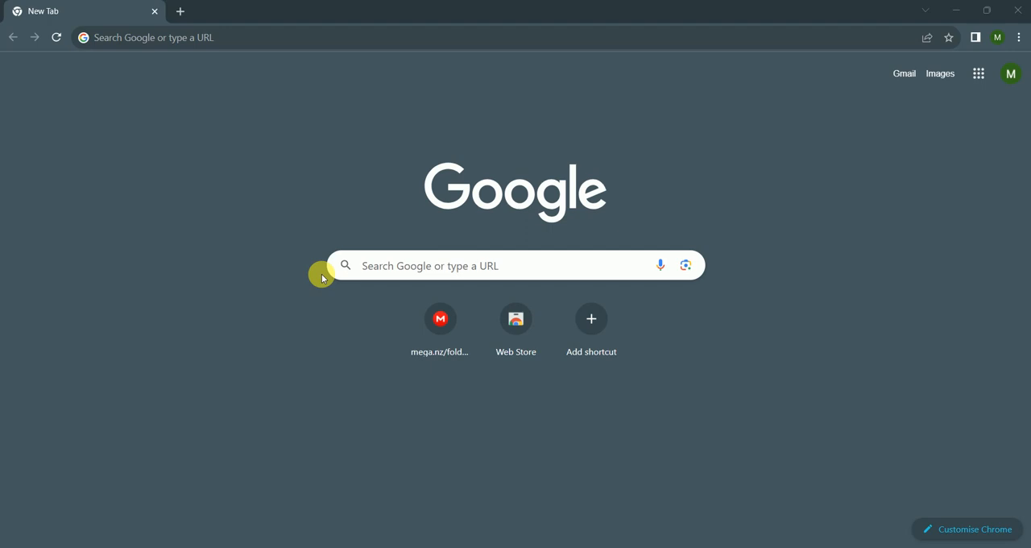
mouse_move(443, 220)
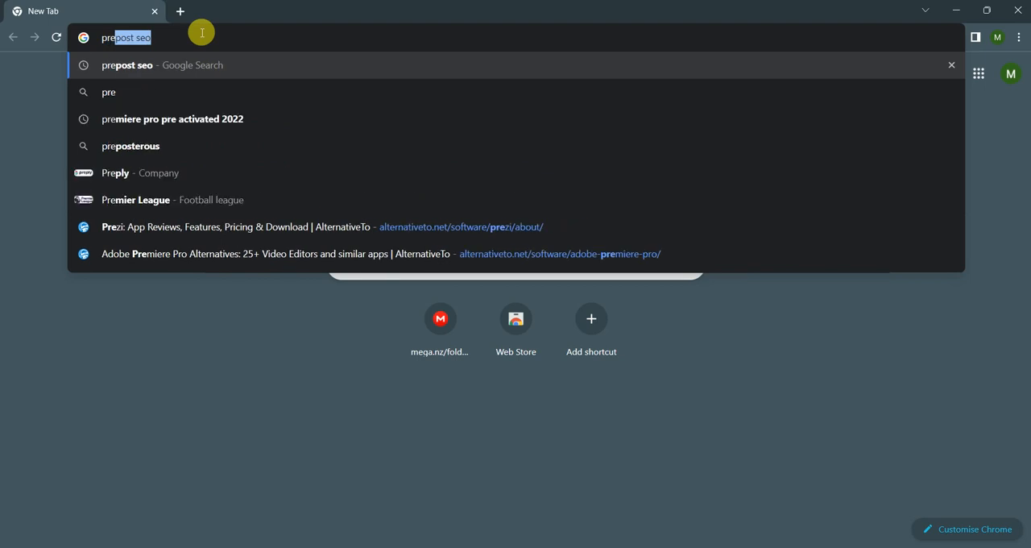
Search Google for 'prepostseo' and open the Pre Post SEO : Online SEO Tools result.
type("prepostse")
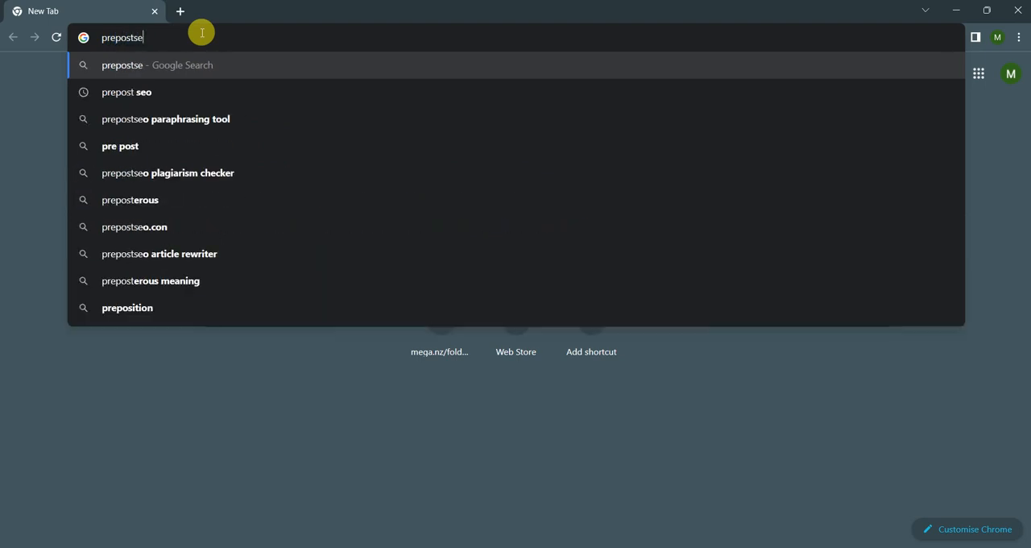
key("Return")
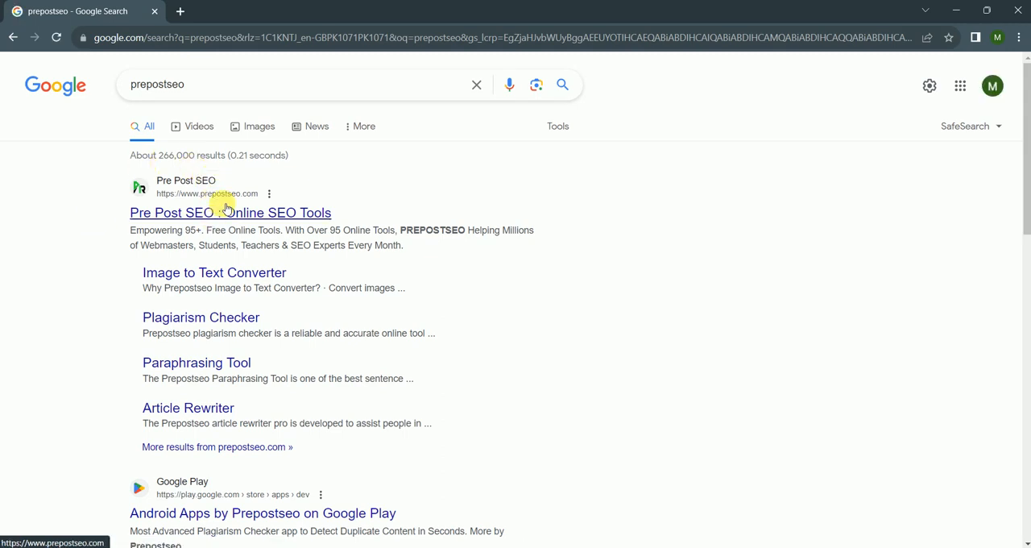
left_click(229, 213)
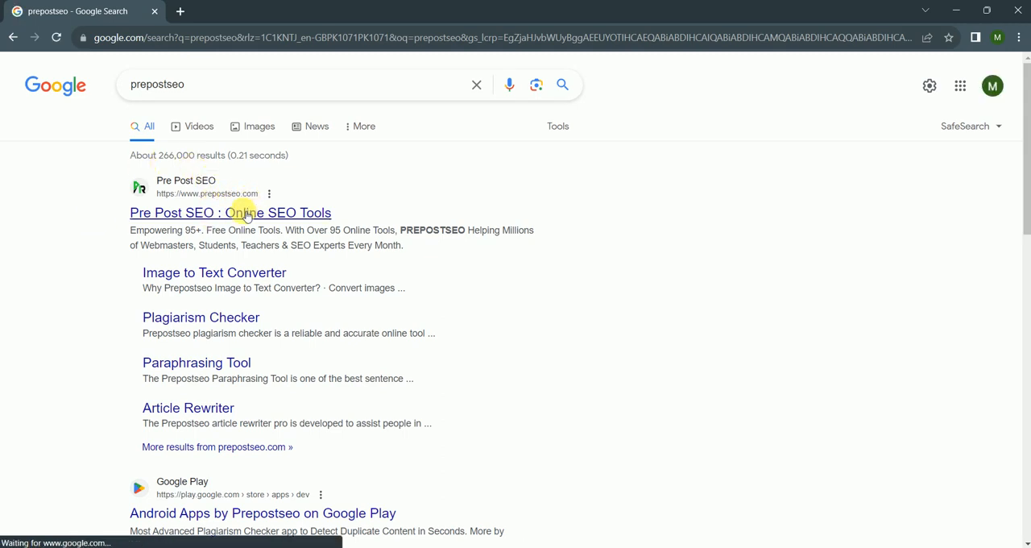
mouse_move(229, 212)
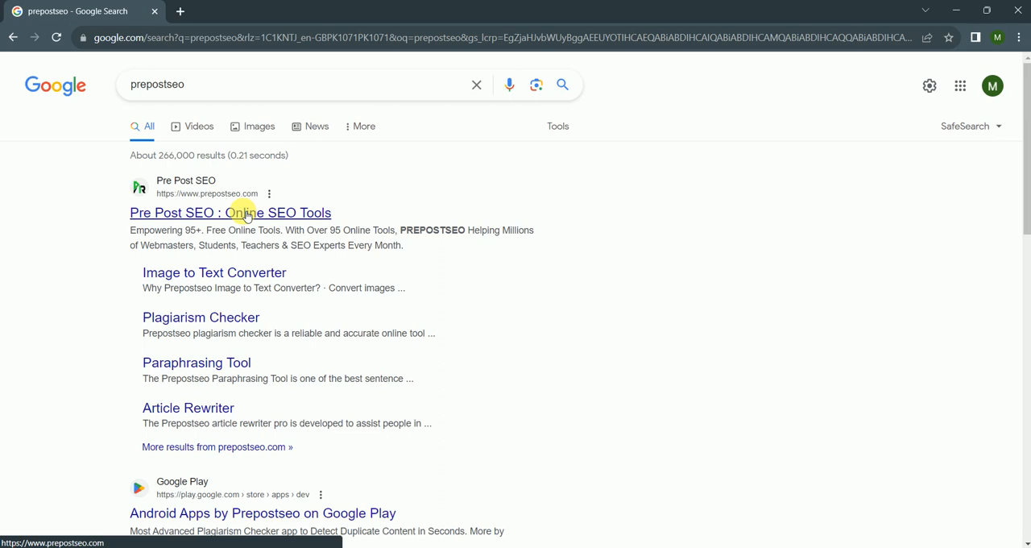
left_click(229, 213)
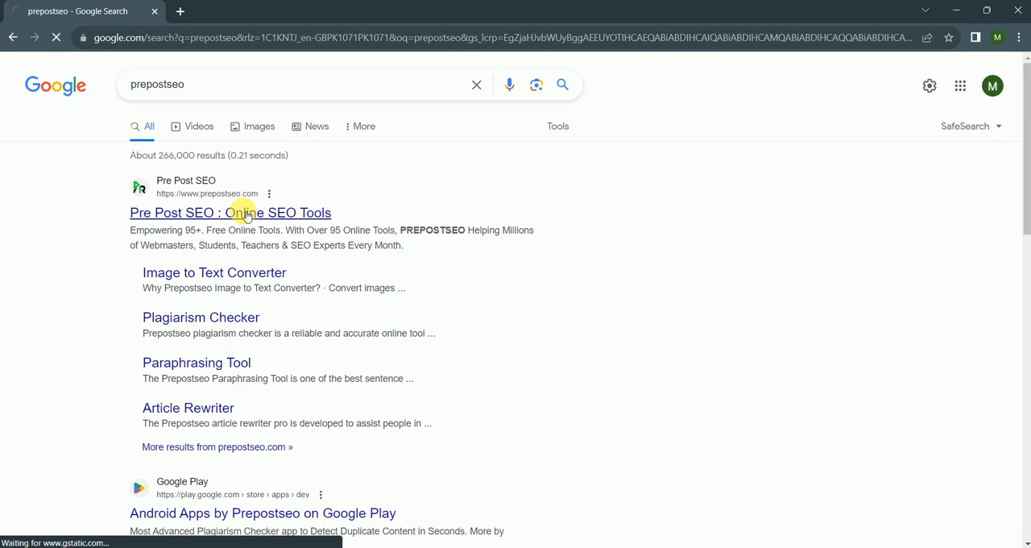
left_click(229, 213)
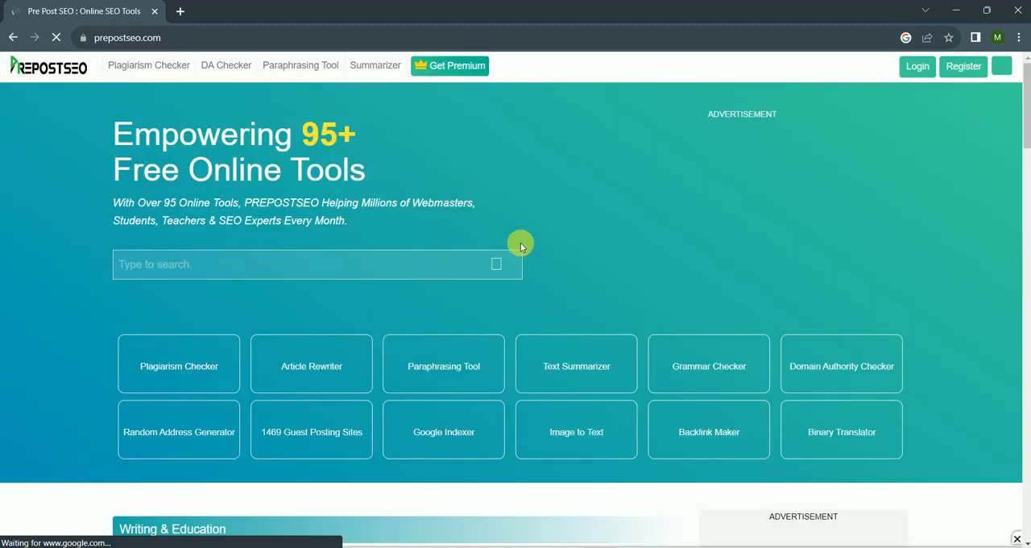
scroll("down", 3)
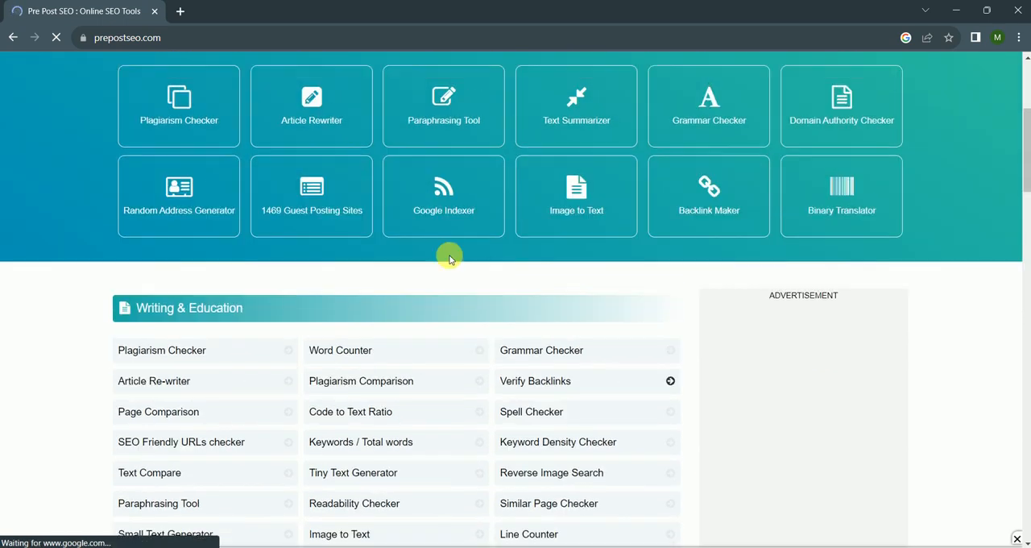
scroll("down", 3)
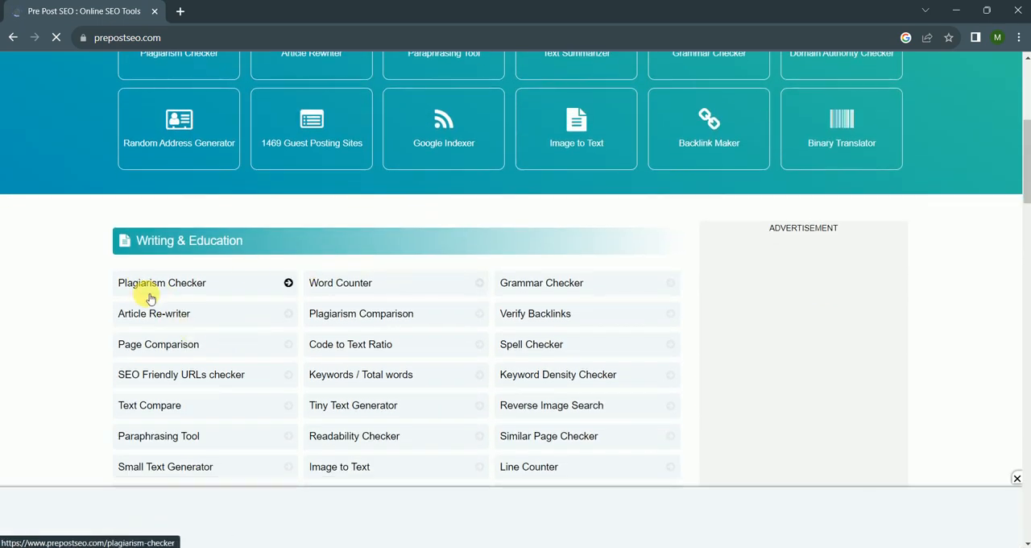
mouse_move(225, 356)
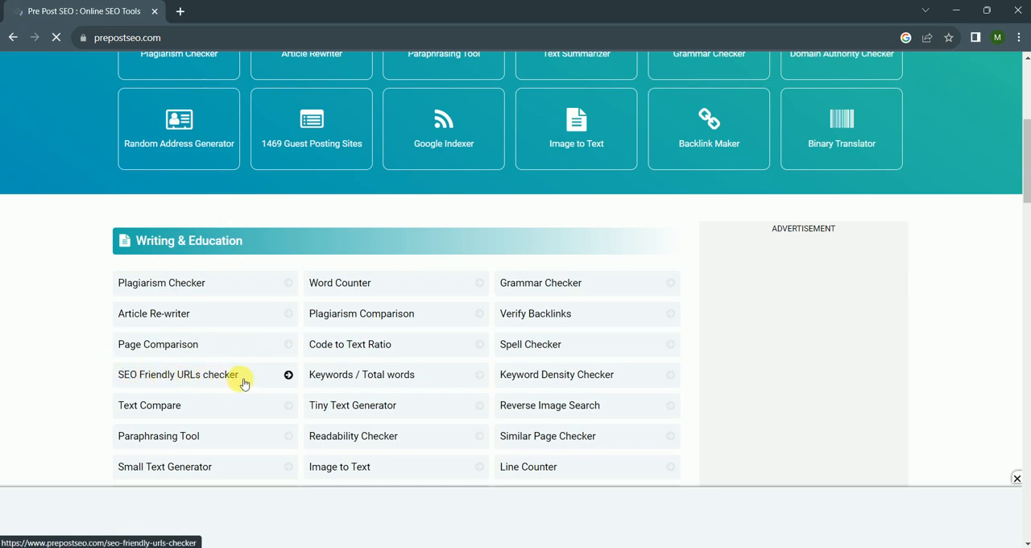
scroll("down", 3)
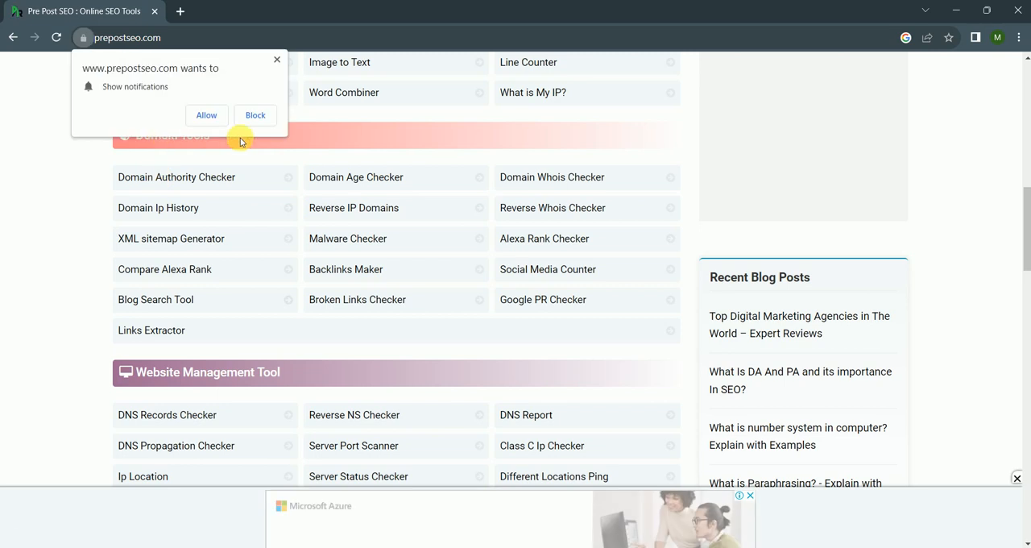
scroll("down", 3)
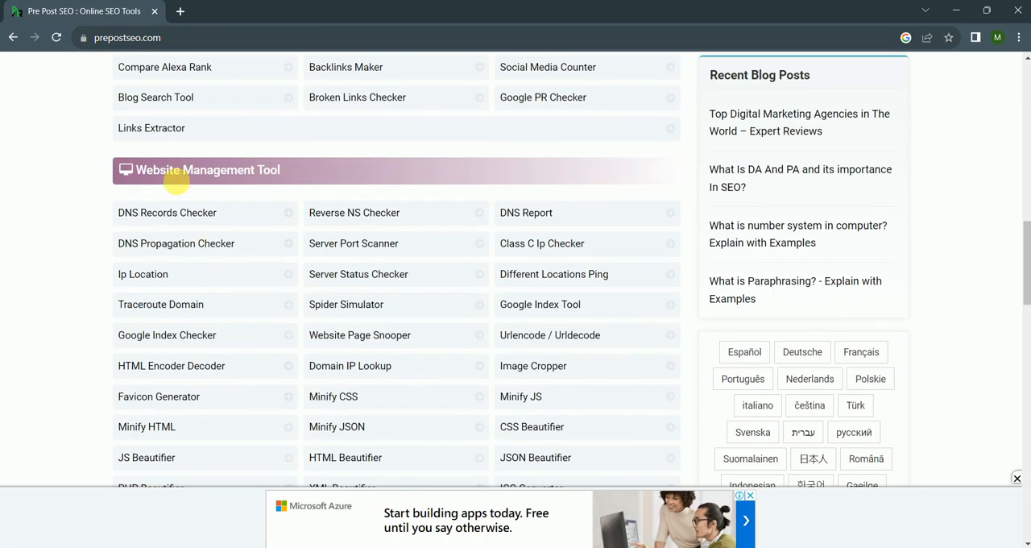
scroll("down", 3)
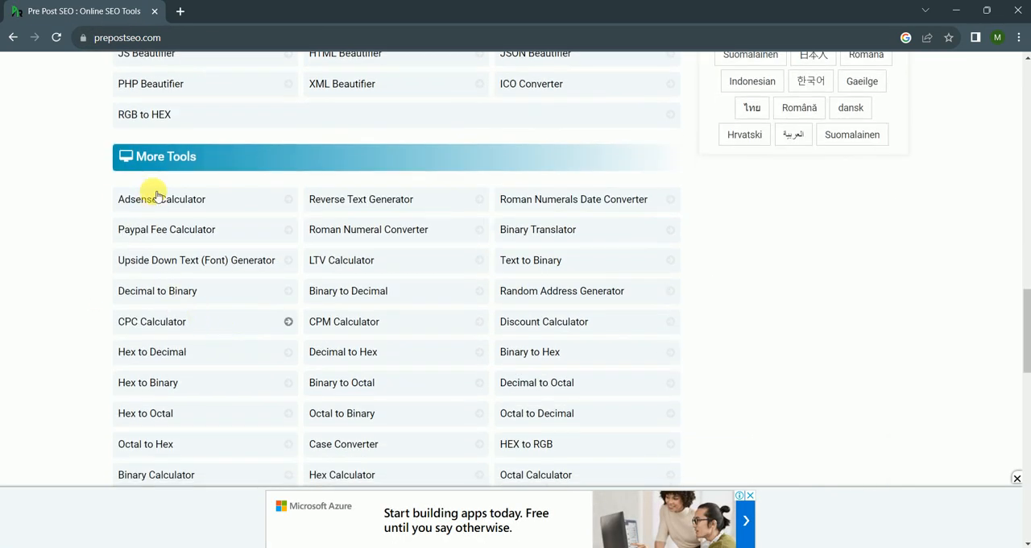
mouse_move(390, 213)
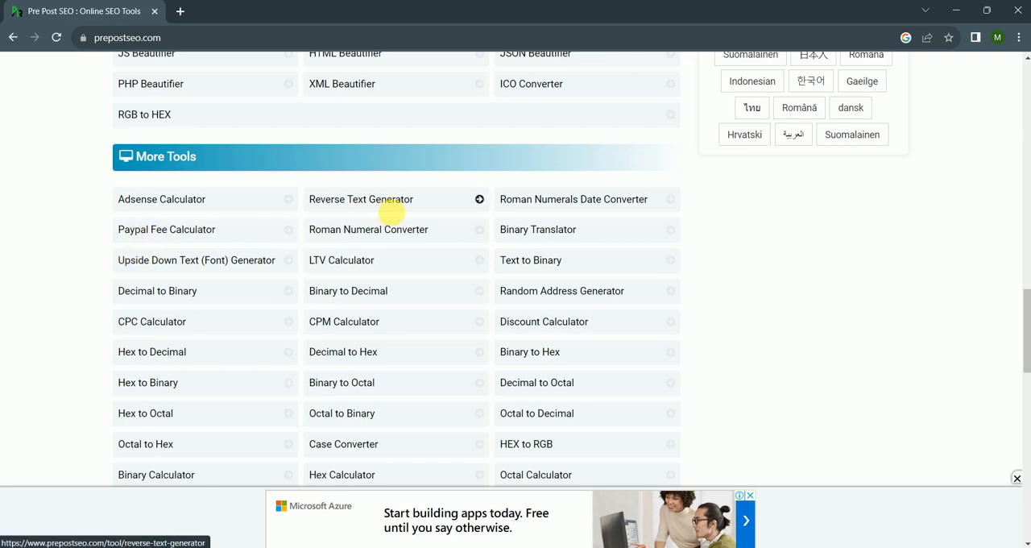
scroll("down", 3)
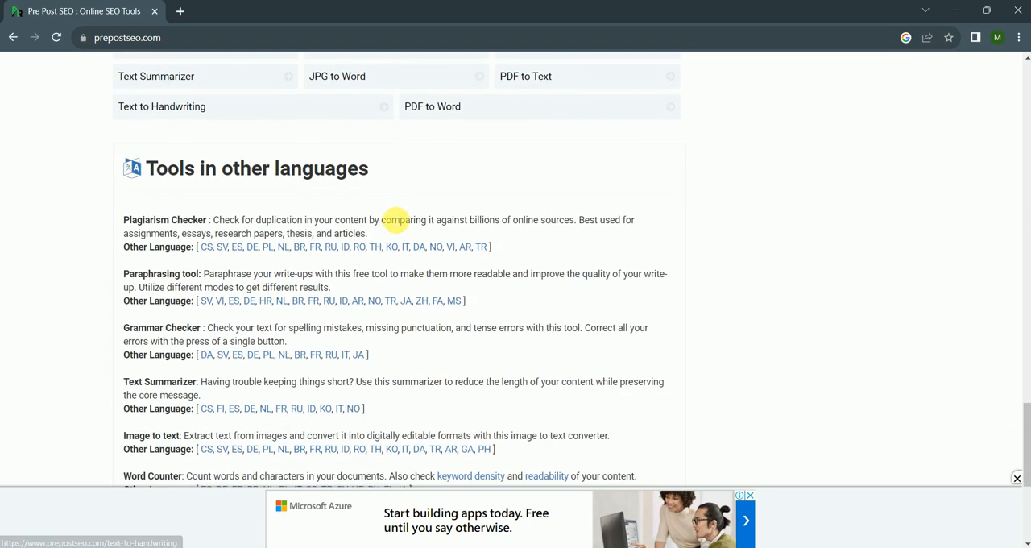
scroll("up", 3)
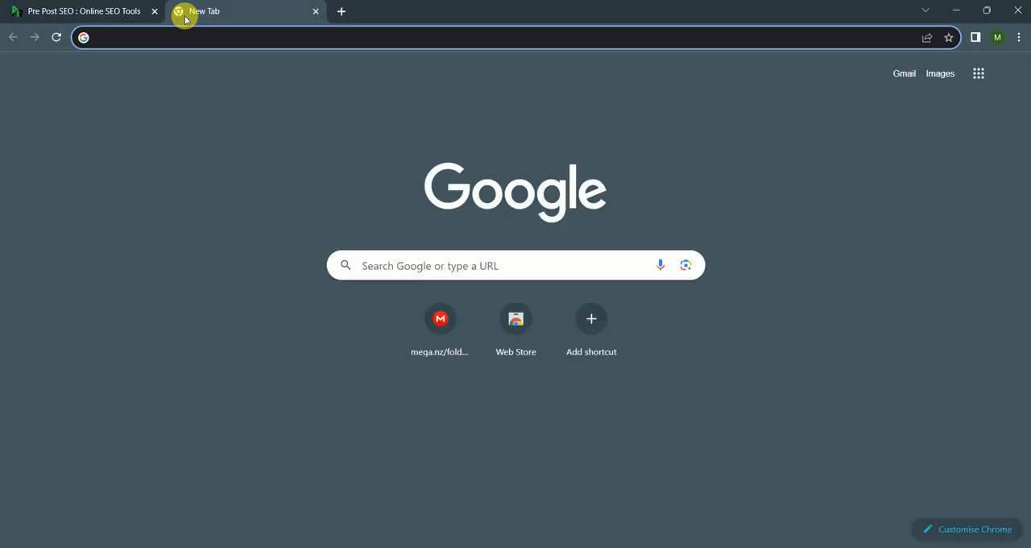
Search Google for 'best dog food' and open the NBC News article from the results.
type("be")
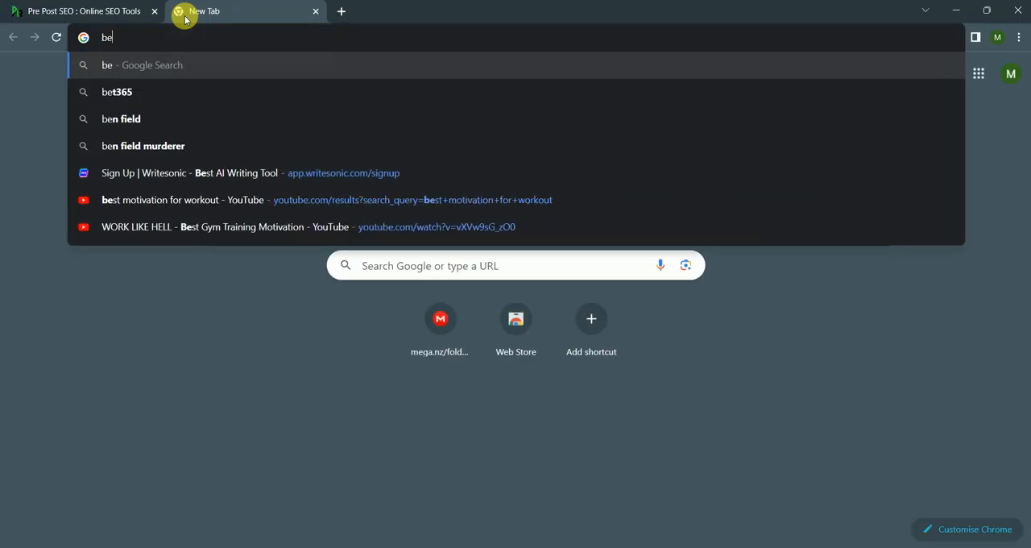
type("st")
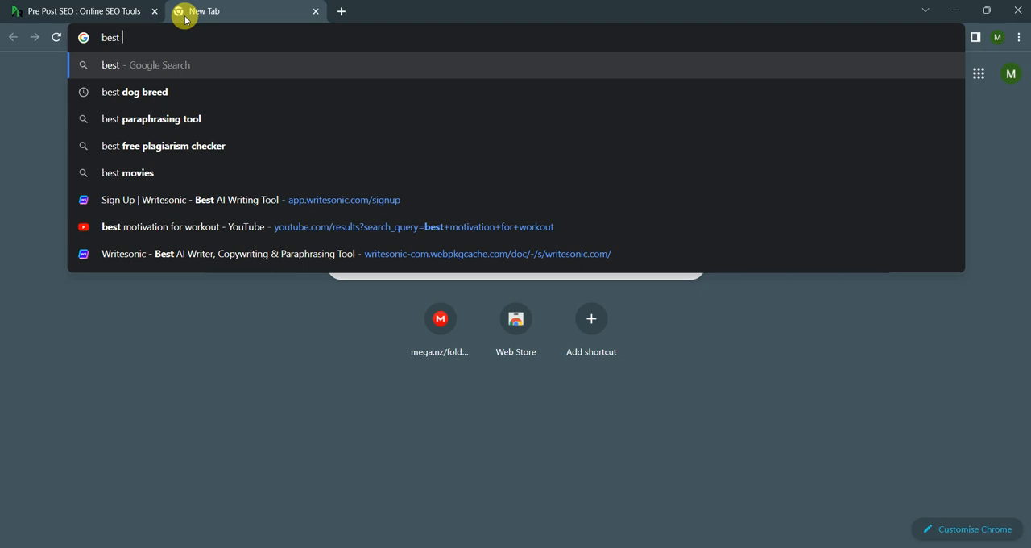
type("do")
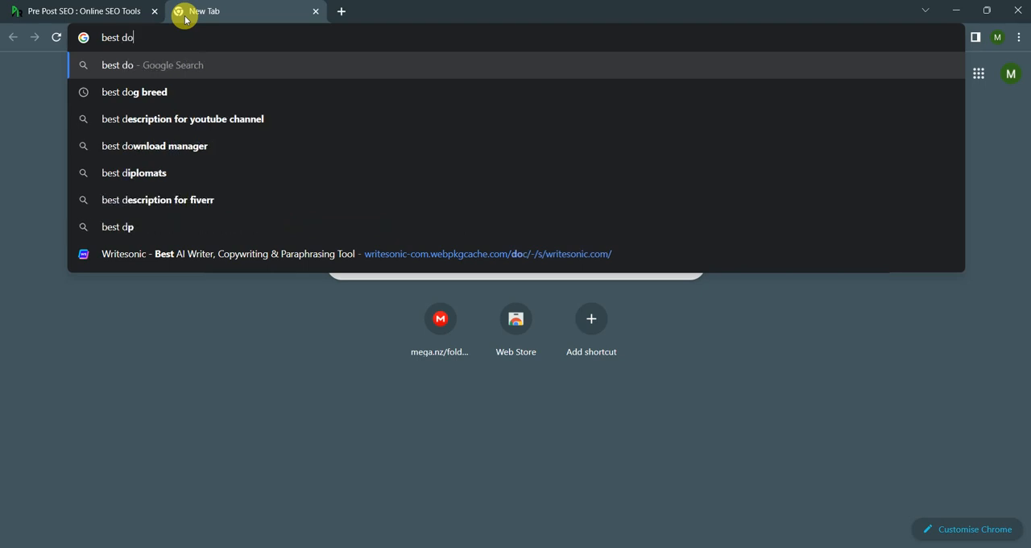
type("g food")
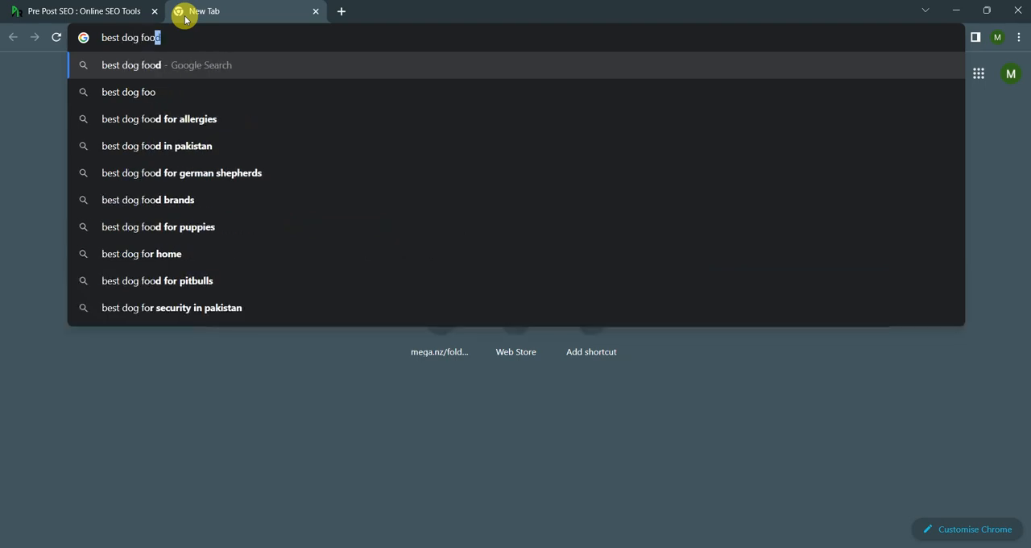
key("Return")
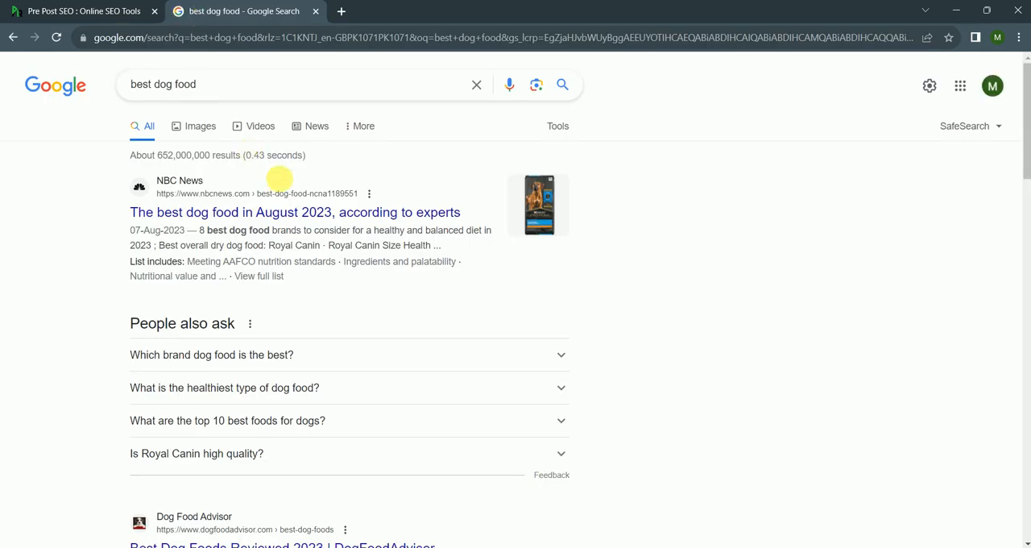
left_click(295, 213)
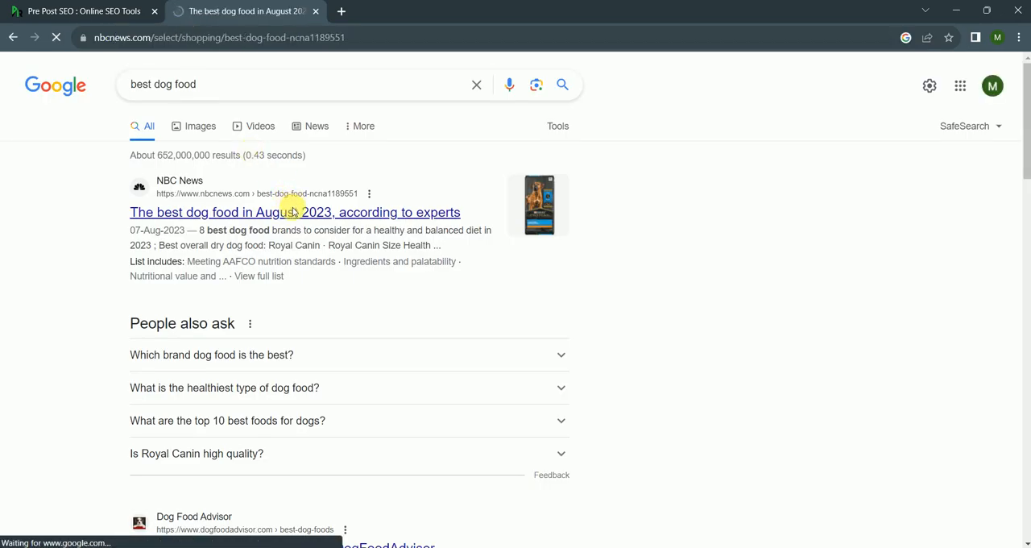
left_click(295, 212)
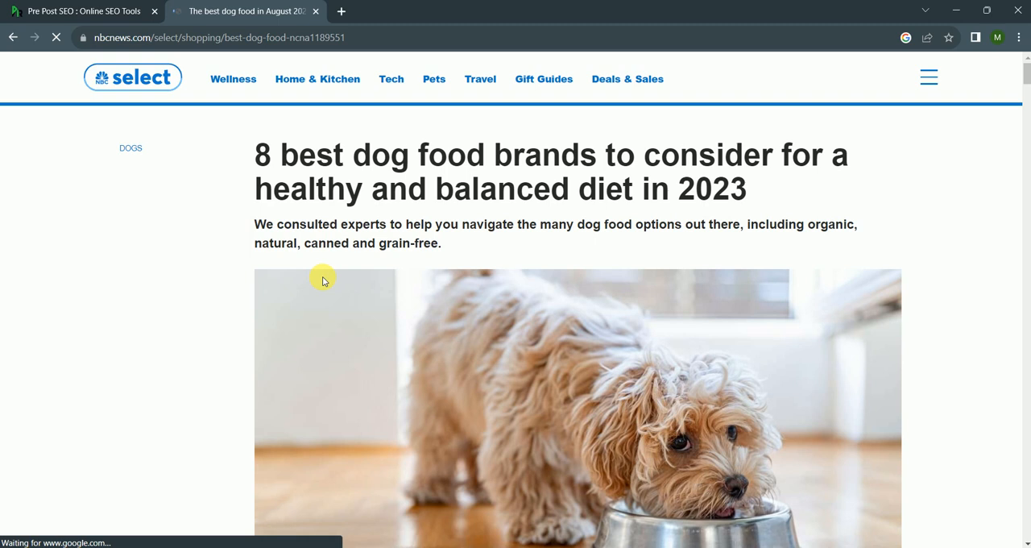
Select the article's first two paragraphs and return to the Prepostseo tab.
scroll("down", 3)
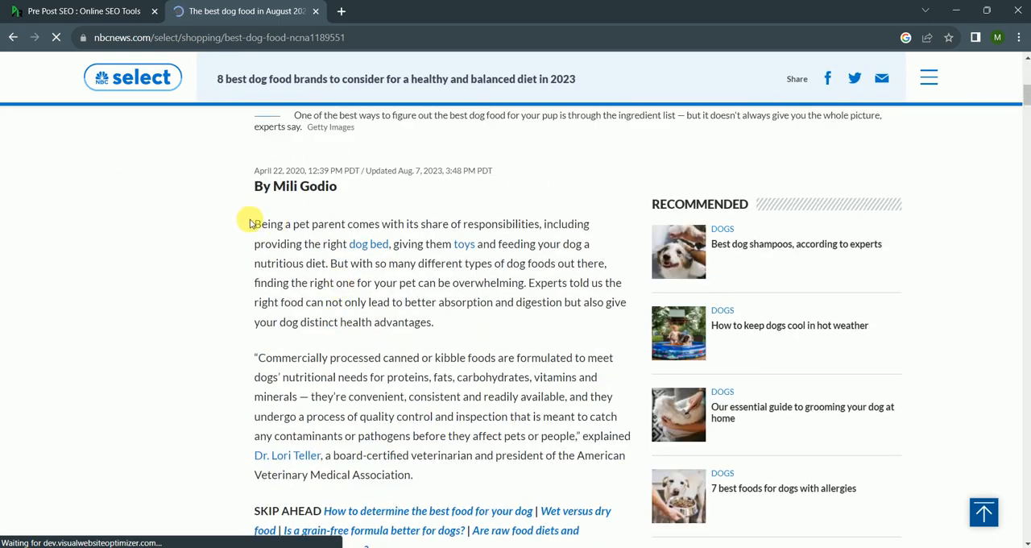
left_click_drag(254, 224, 412, 474)
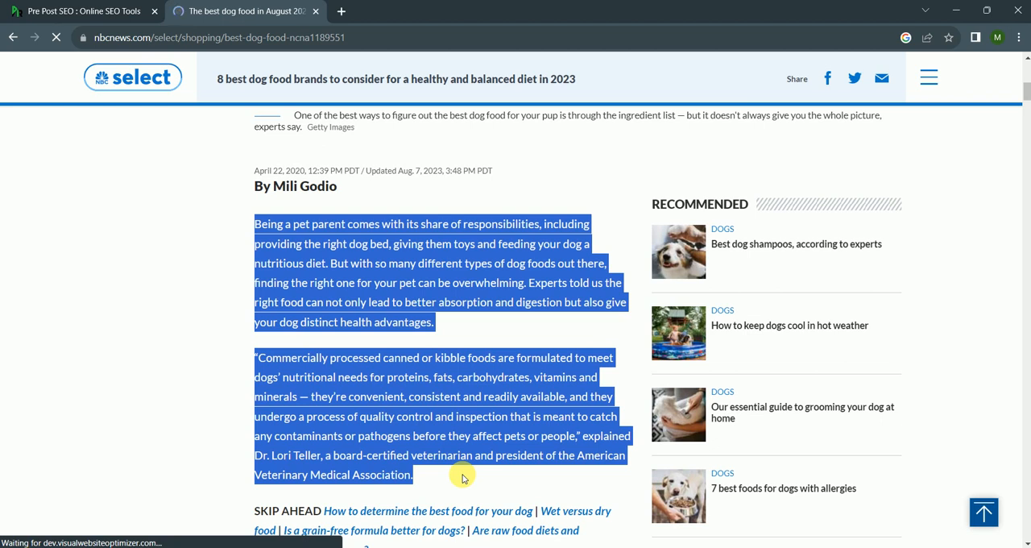
left_click(81, 11)
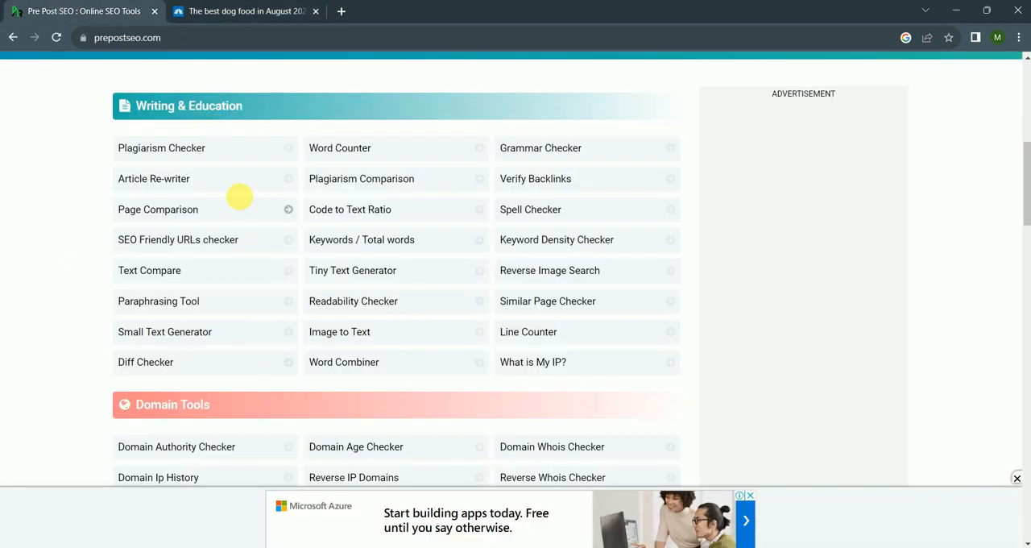
Open the Plagiarism Checker input area and dismiss the site's notification request.
left_click(161, 148)
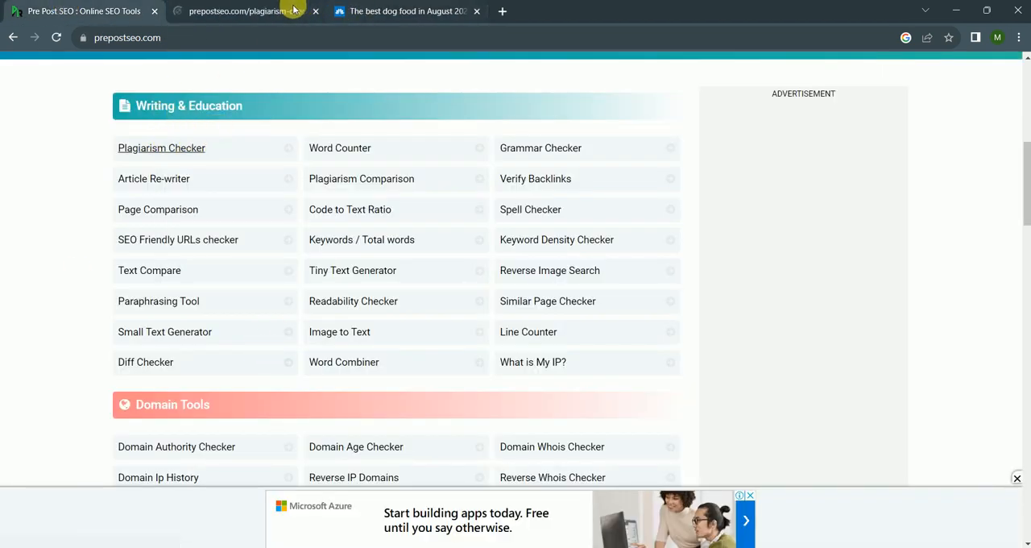
left_click(161, 148)
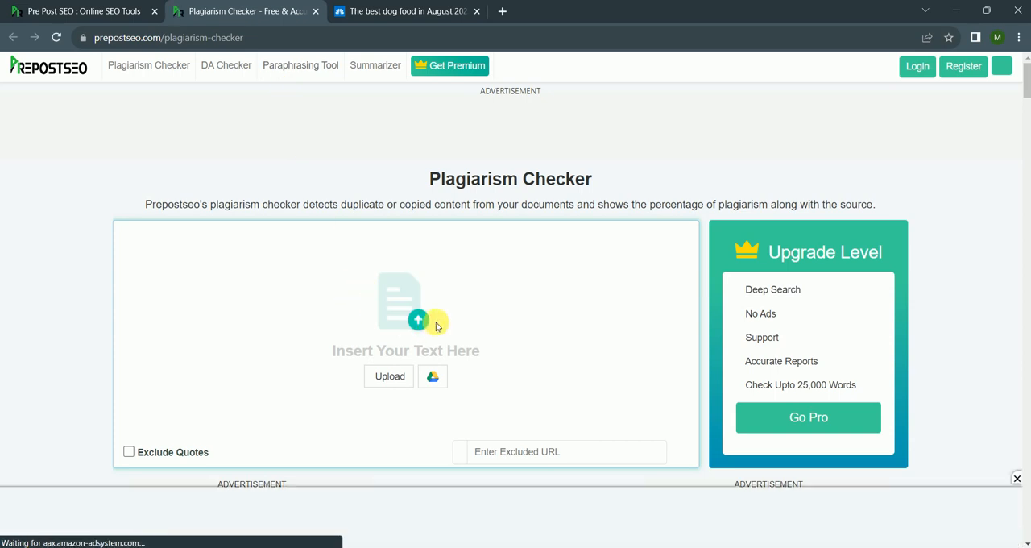
left_click(390, 376)
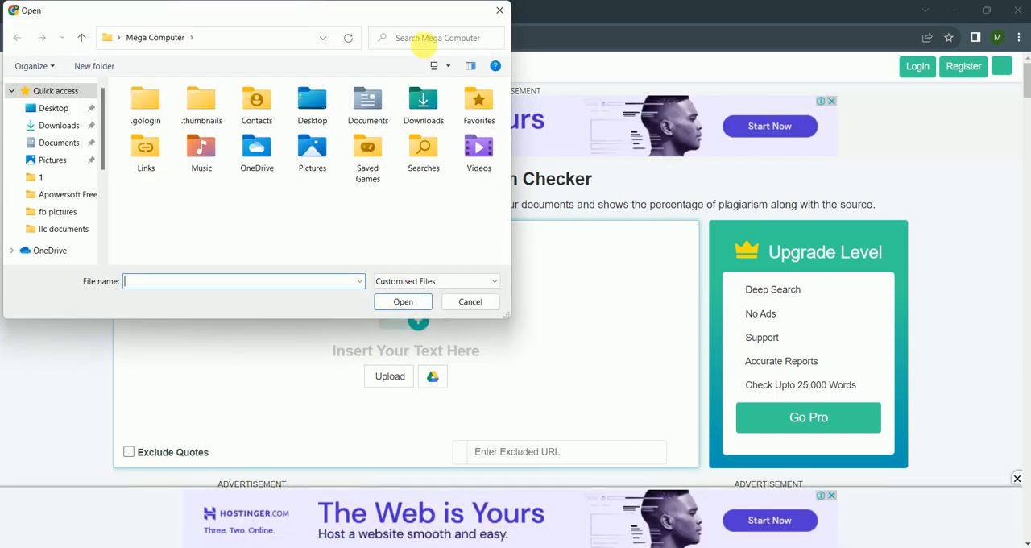
left_click(471, 301)
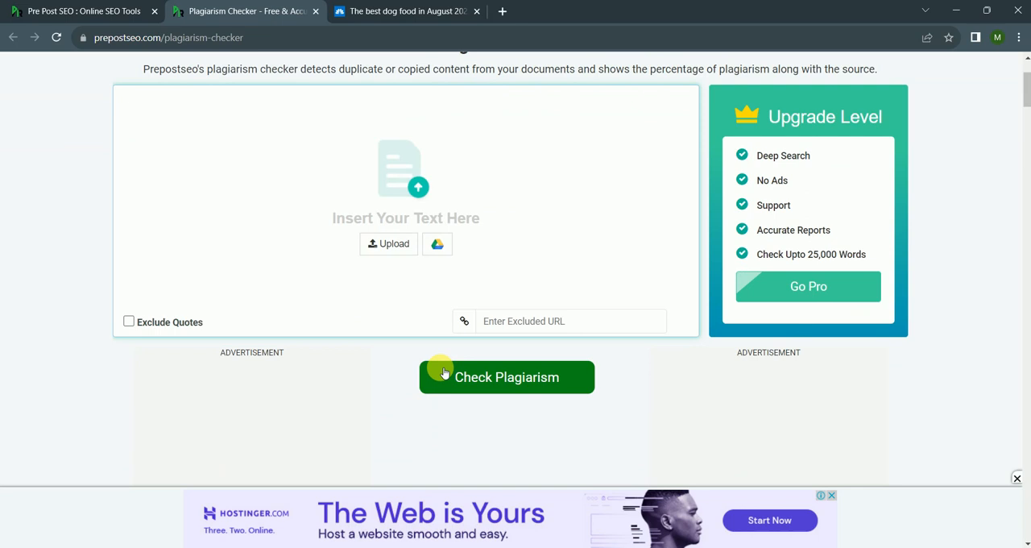
scroll("up", 3)
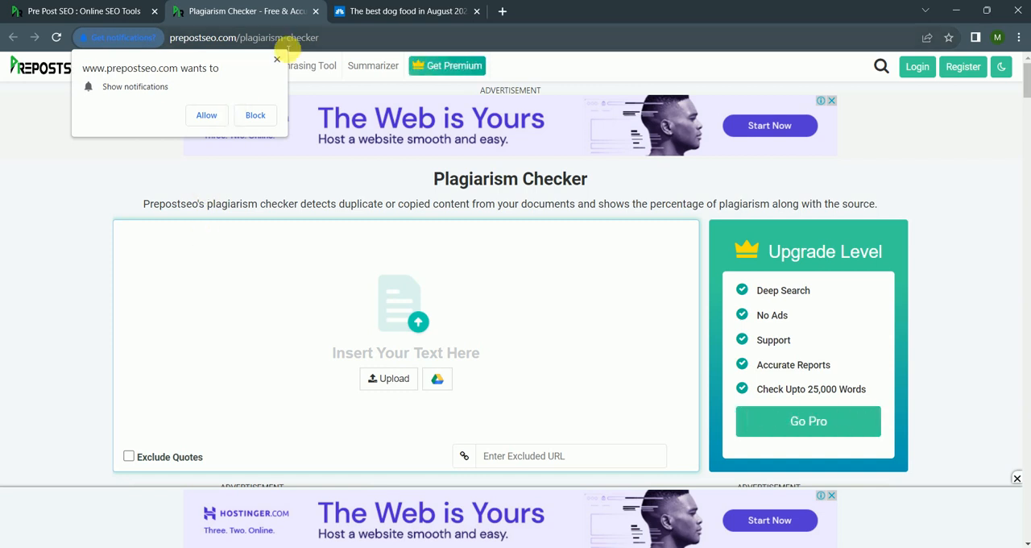
mouse_move(266, 64)
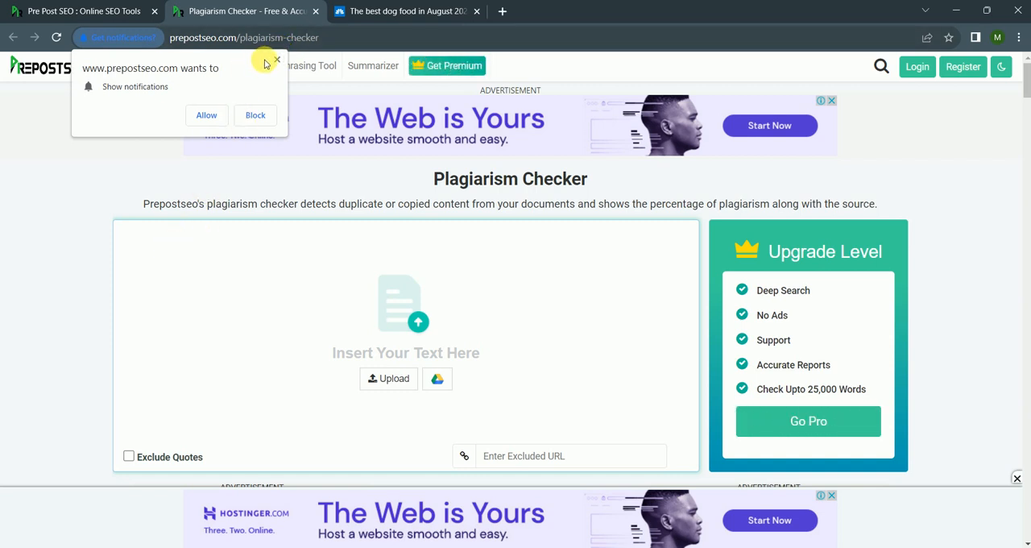
left_click(255, 114)
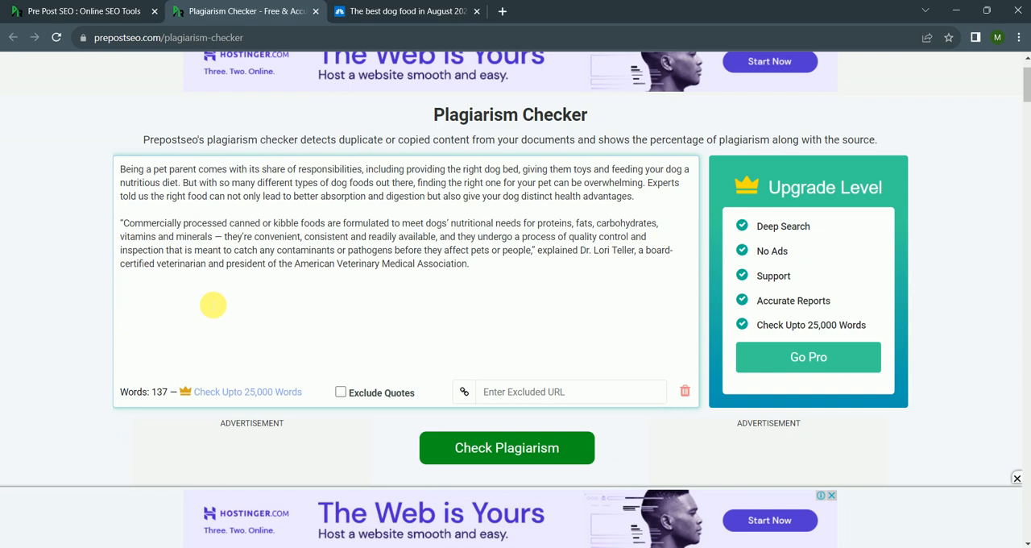
Run the plagiarism check with Exclude Quotes ticked and pass the reCAPTCHA verification.
scroll("down", 3)
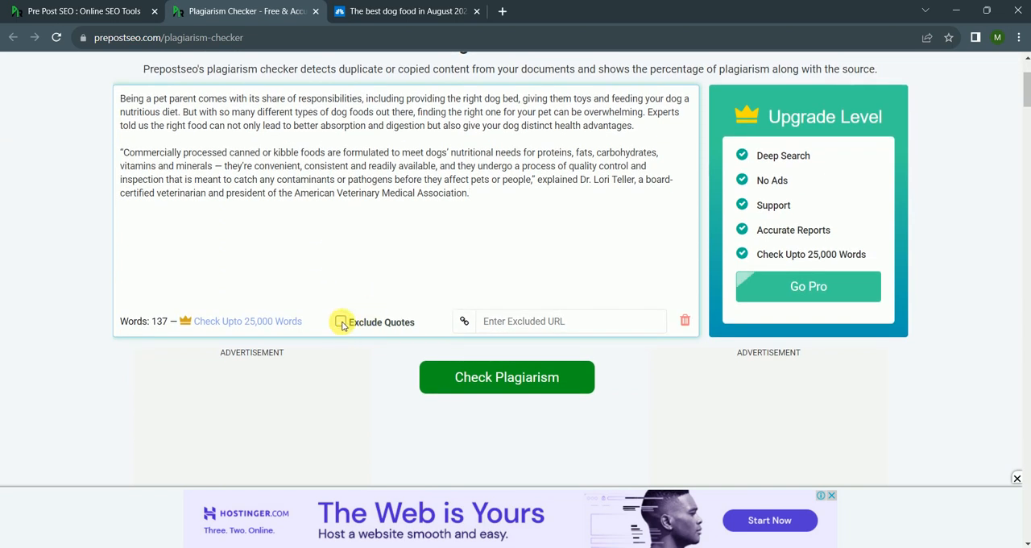
left_click(341, 322)
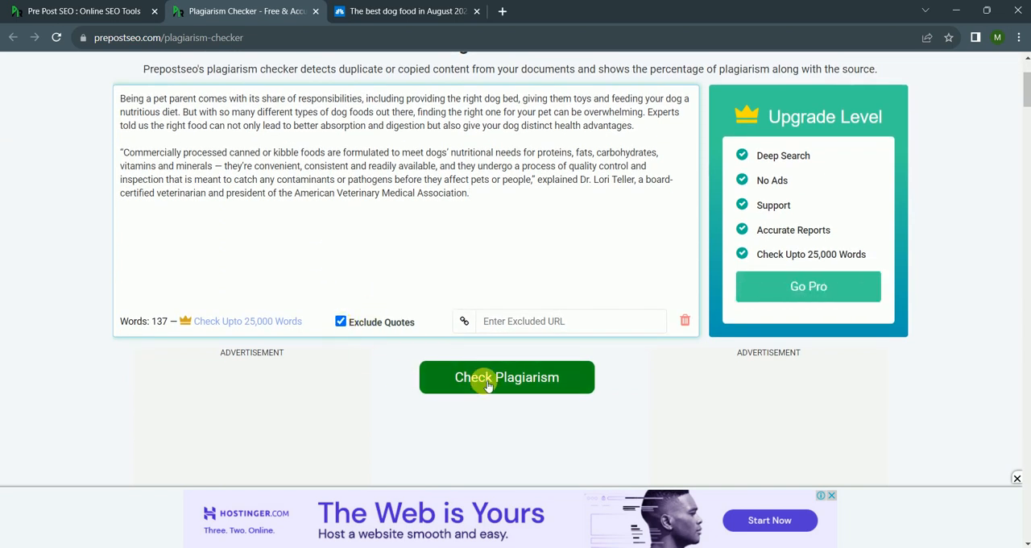
left_click(506, 377)
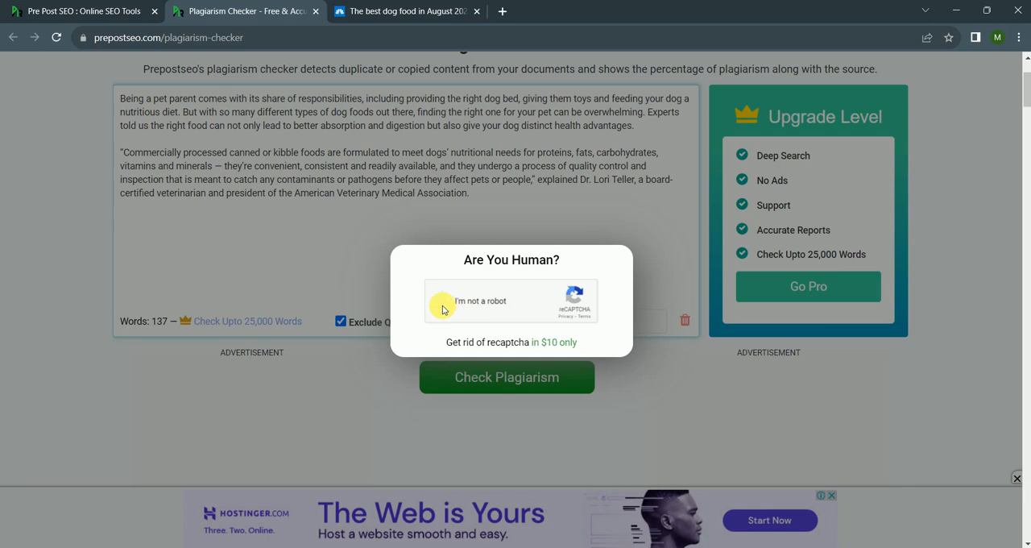
left_click(442, 301)
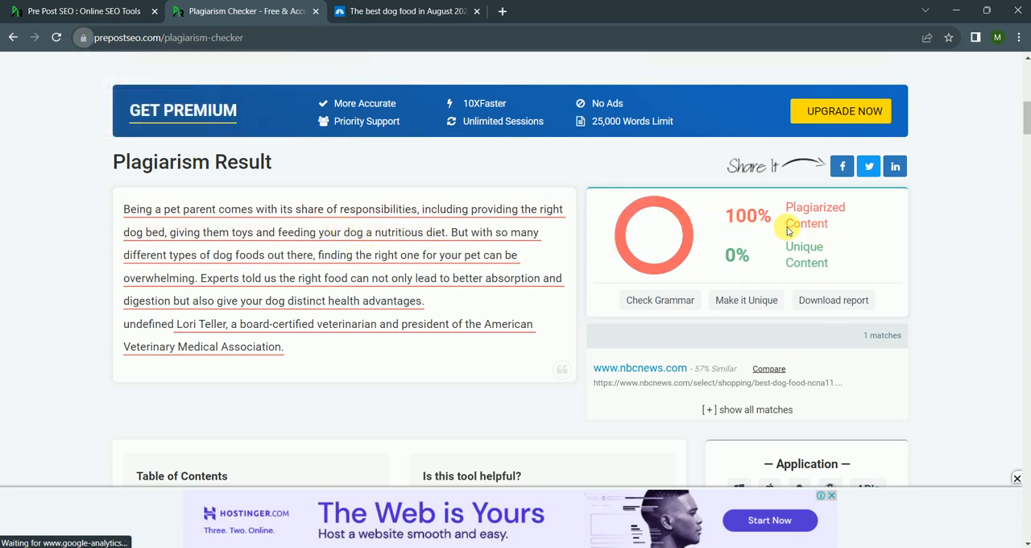
mouse_move(715, 232)
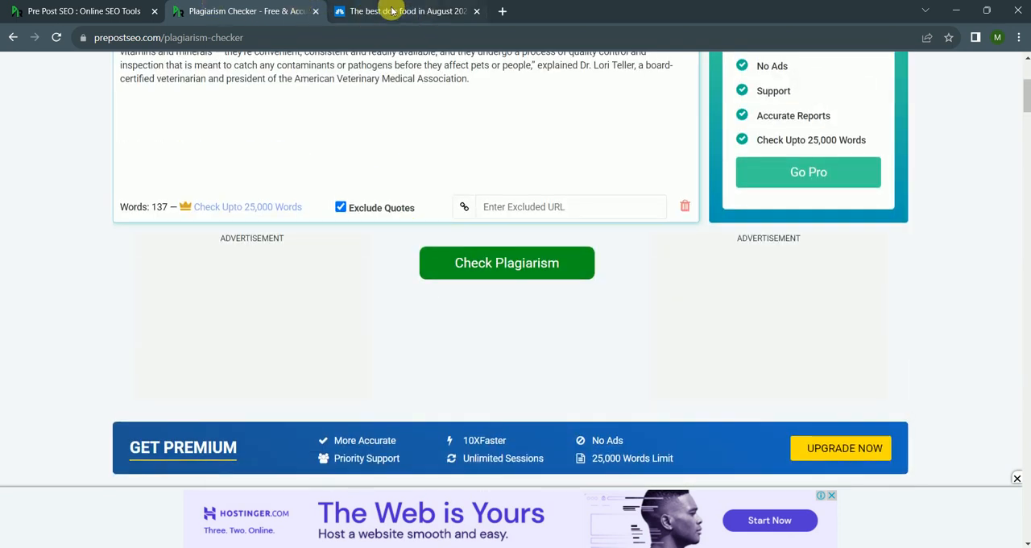
Open the Article Rewriter with the dog-food text and switch it to Advanced mode.
scroll("up", 3)
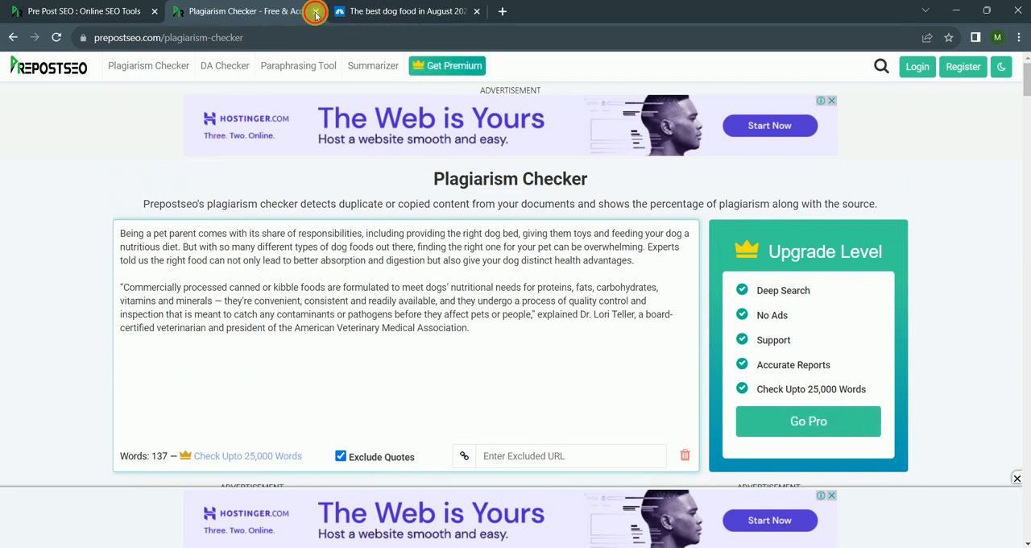
left_click(314, 12)
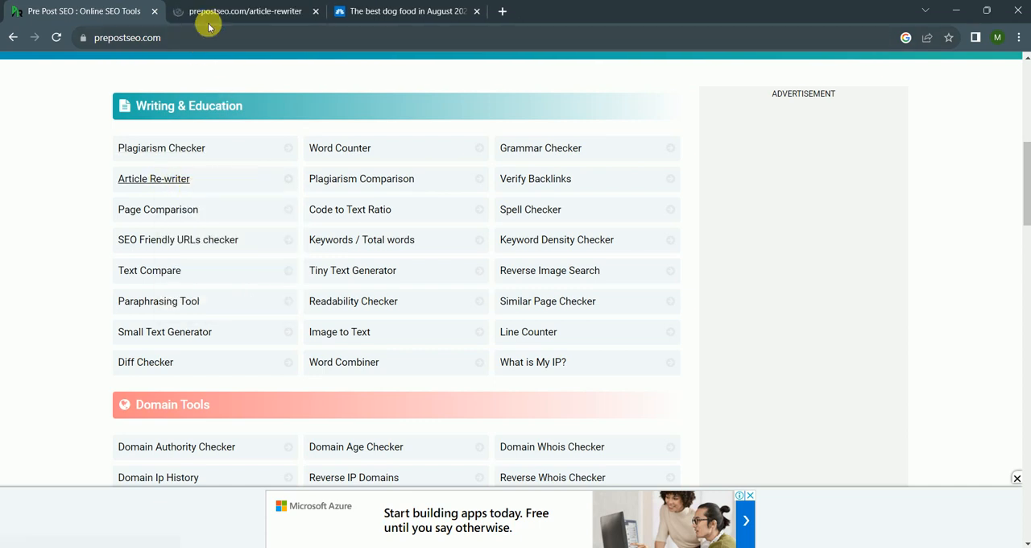
left_click(154, 177)
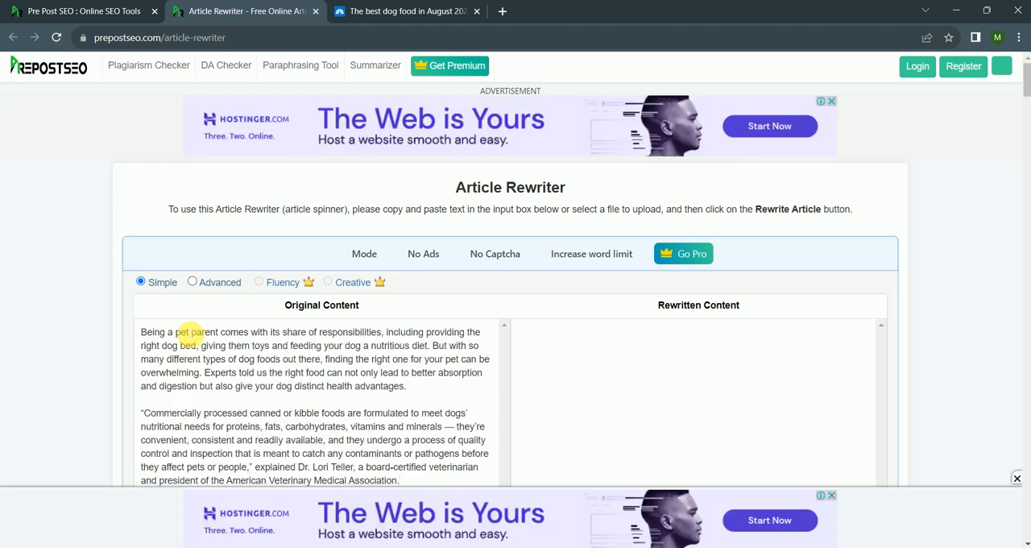
scroll("down", 3)
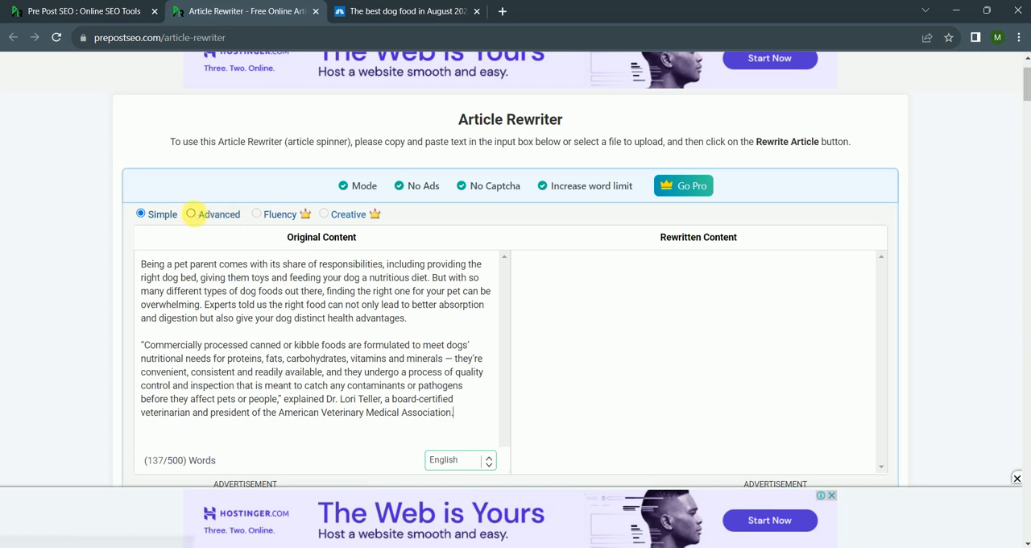
left_click(190, 213)
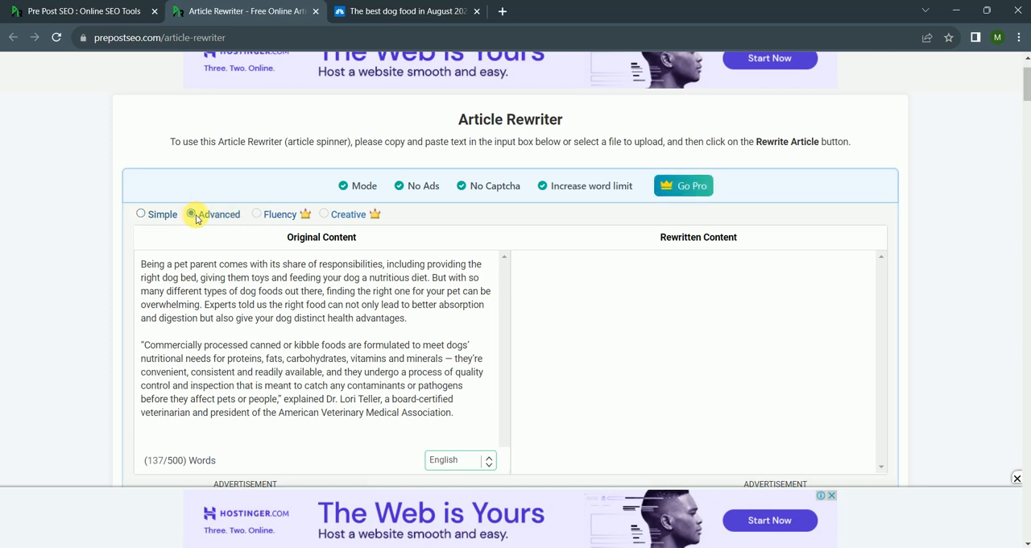
Rewrite the article, pass the captcha, and copy the rewritten text.
scroll("down", 3)
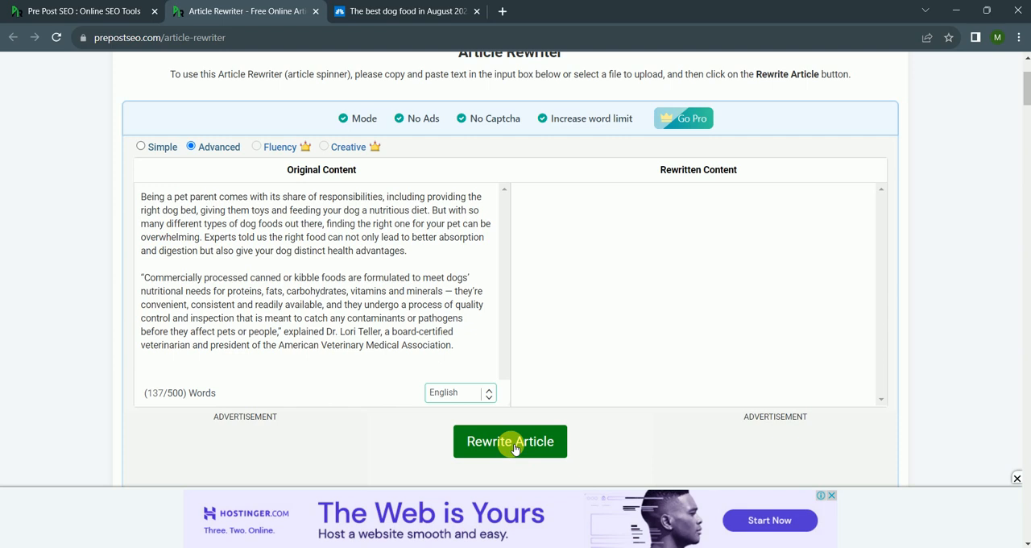
left_click(510, 441)
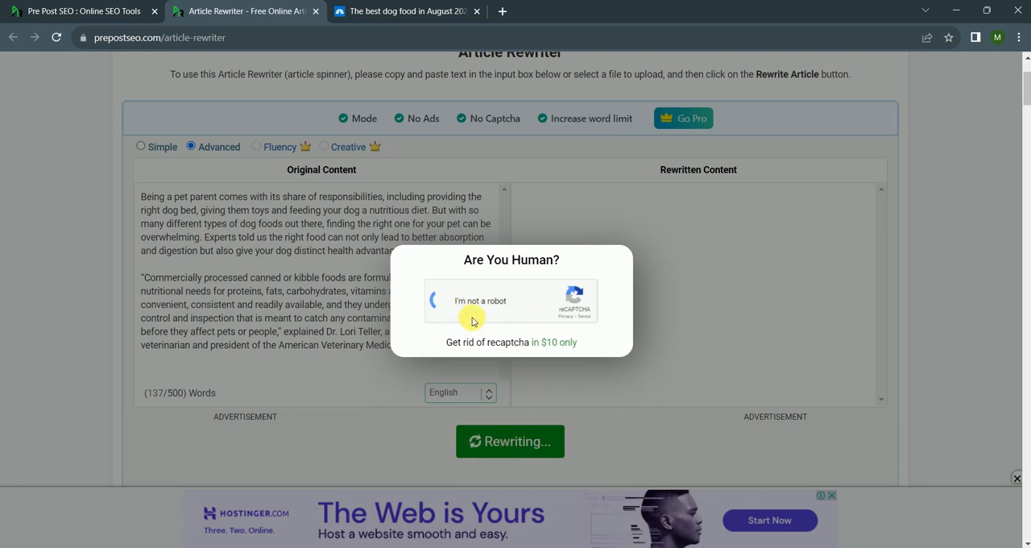
left_click(433, 301)
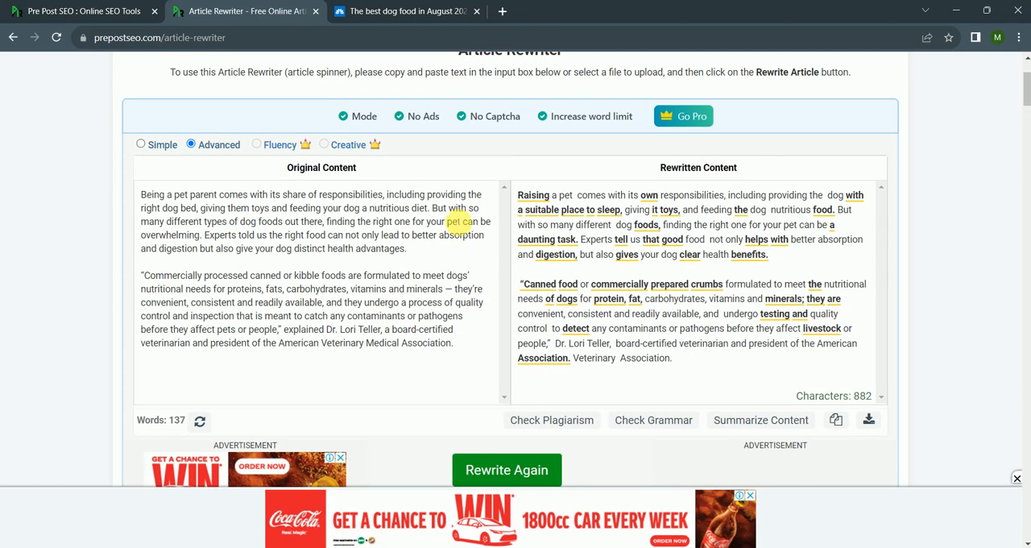
scroll("down", 3)
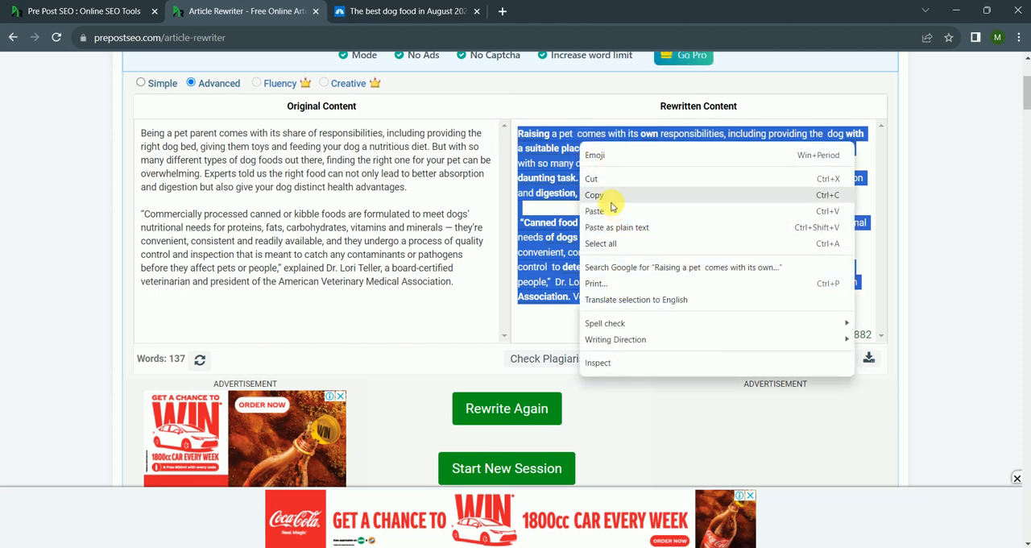
left_click(81, 12)
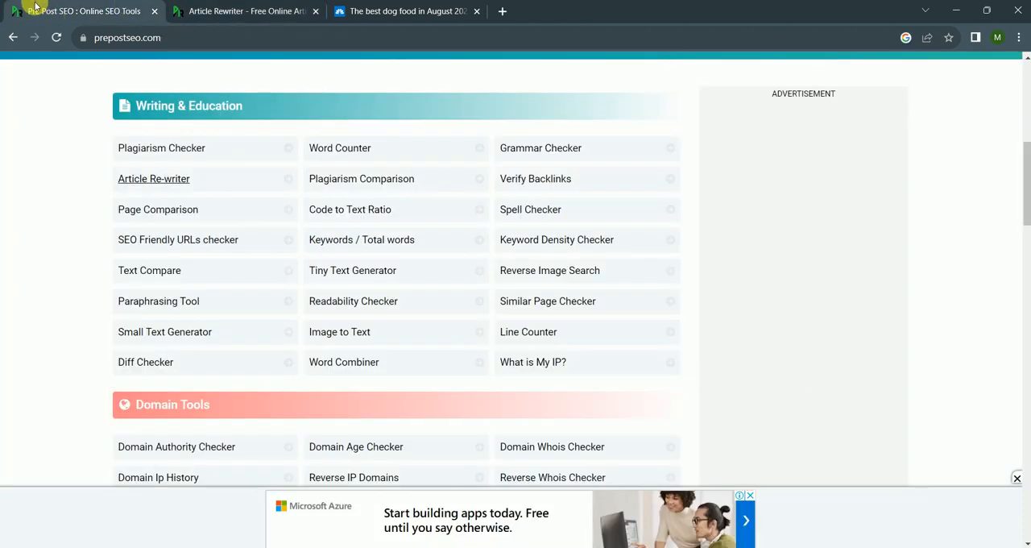
Open the Plagiarism Checker, close the rewriter tab, and check the rewritten 127-word text.
left_click(162, 149)
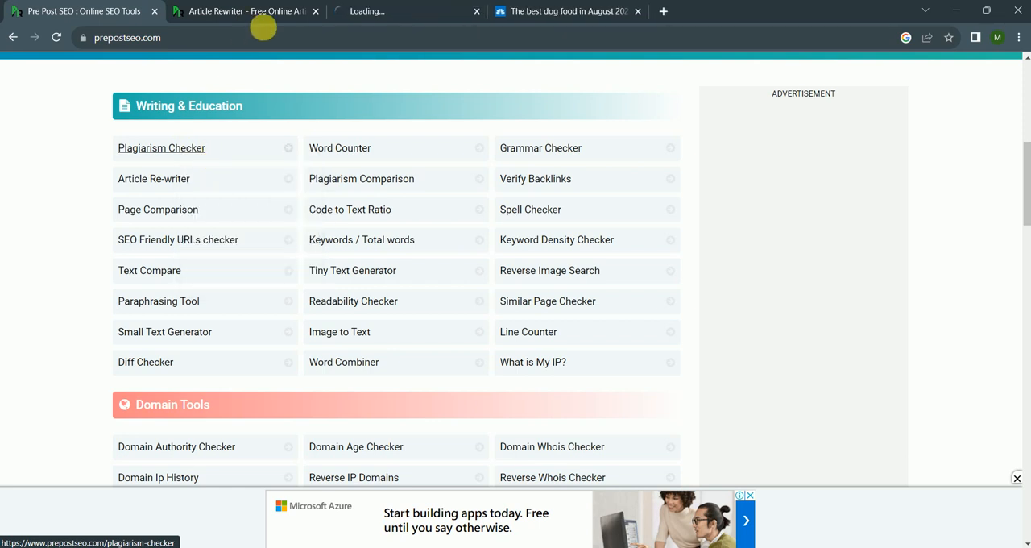
left_click(477, 12)
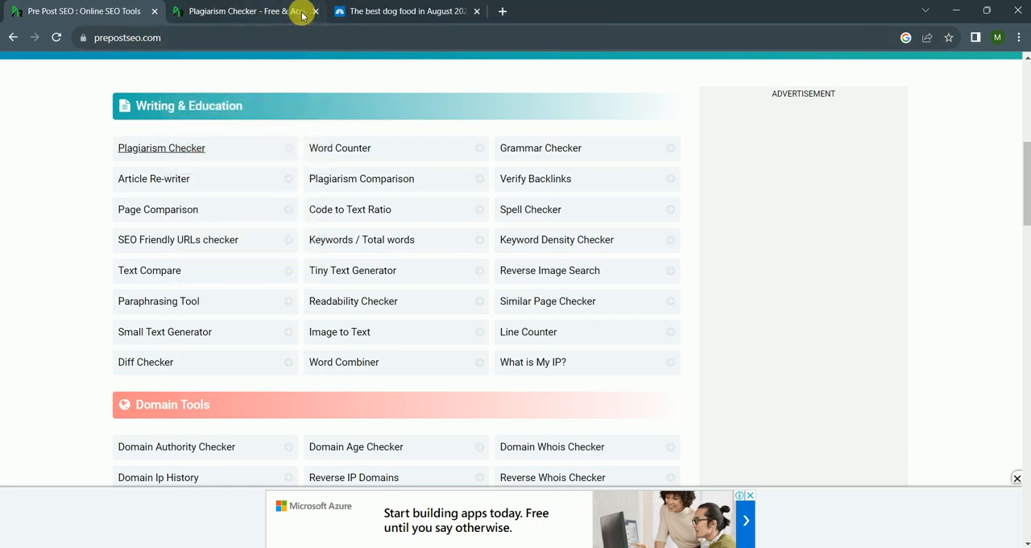
left_click(161, 148)
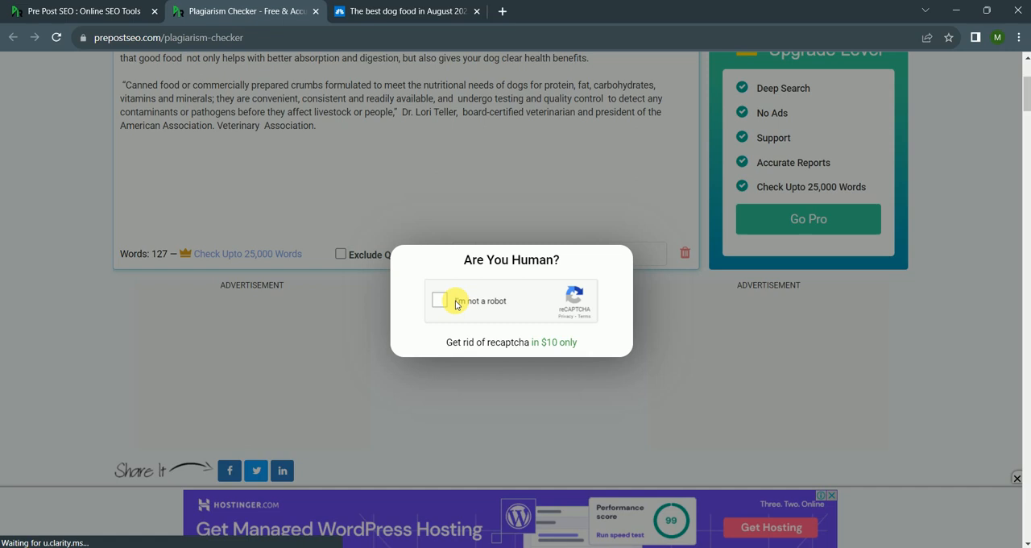
left_click(442, 302)
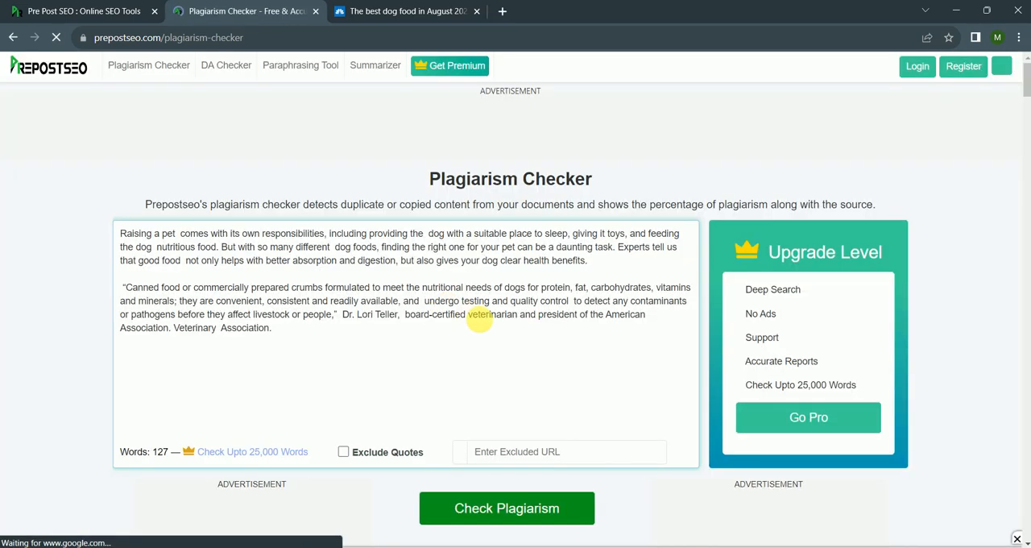
left_click(506, 508)
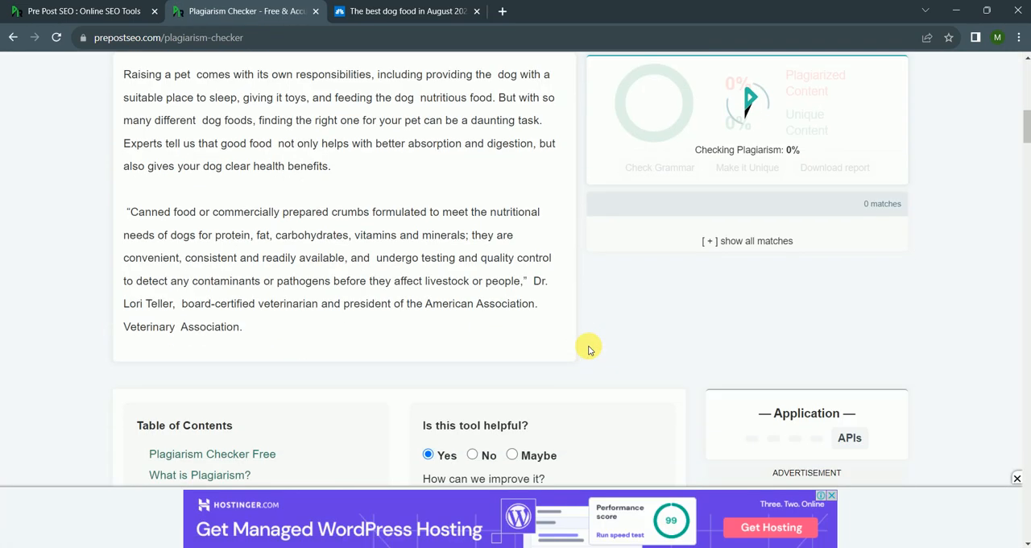
scroll("up", 3)
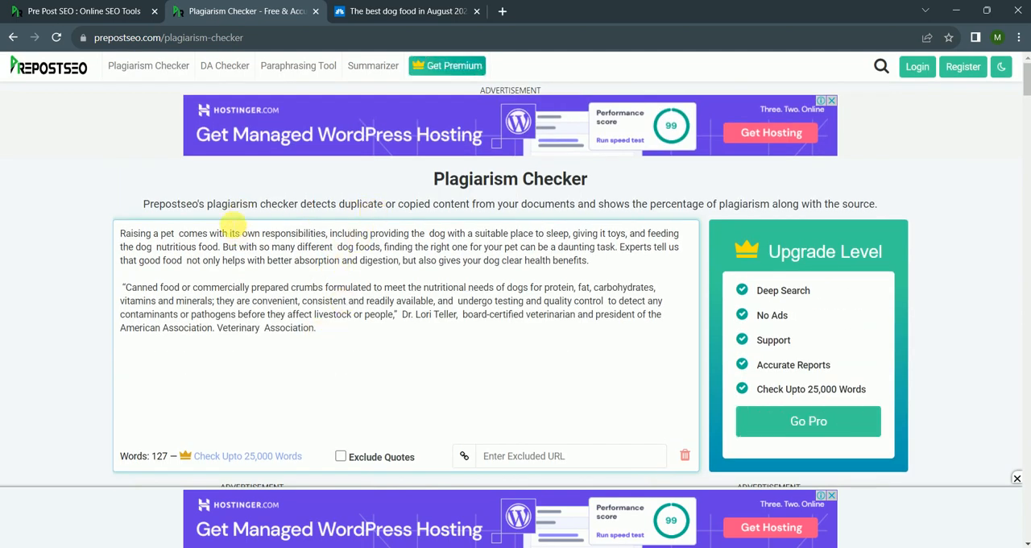
Open the DA PA Checker and grab the NBC News article's web address.
left_click(226, 64)
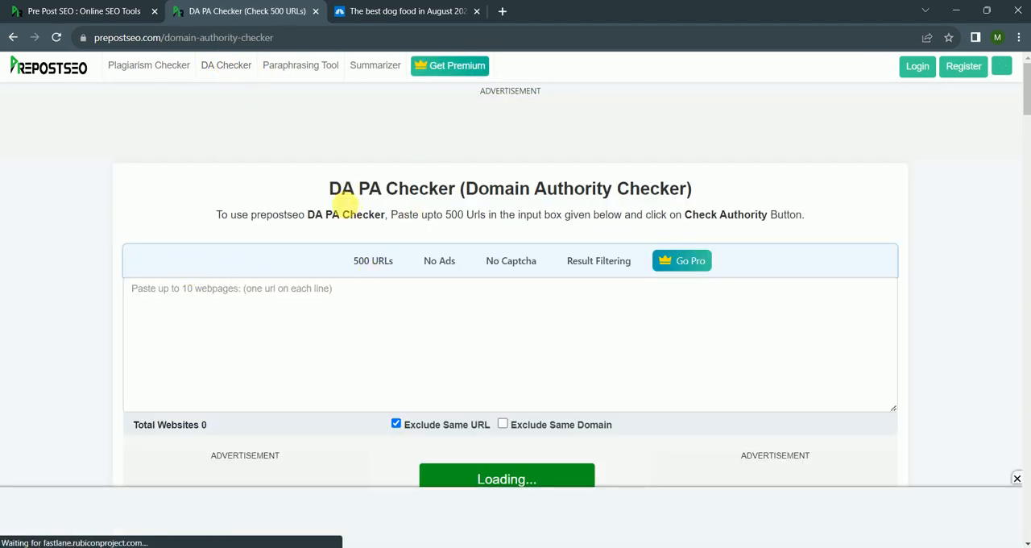
left_click(403, 11)
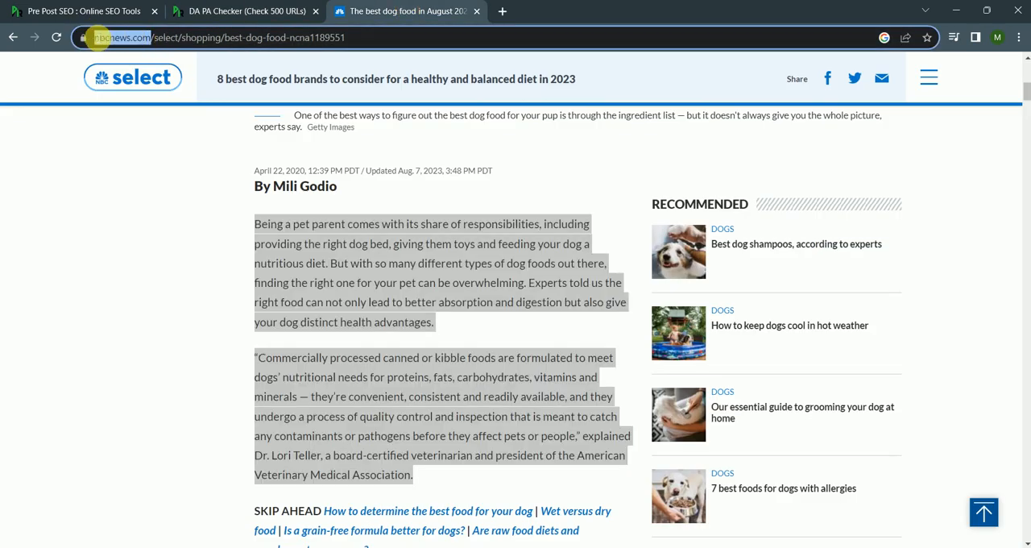
left_click(226, 37)
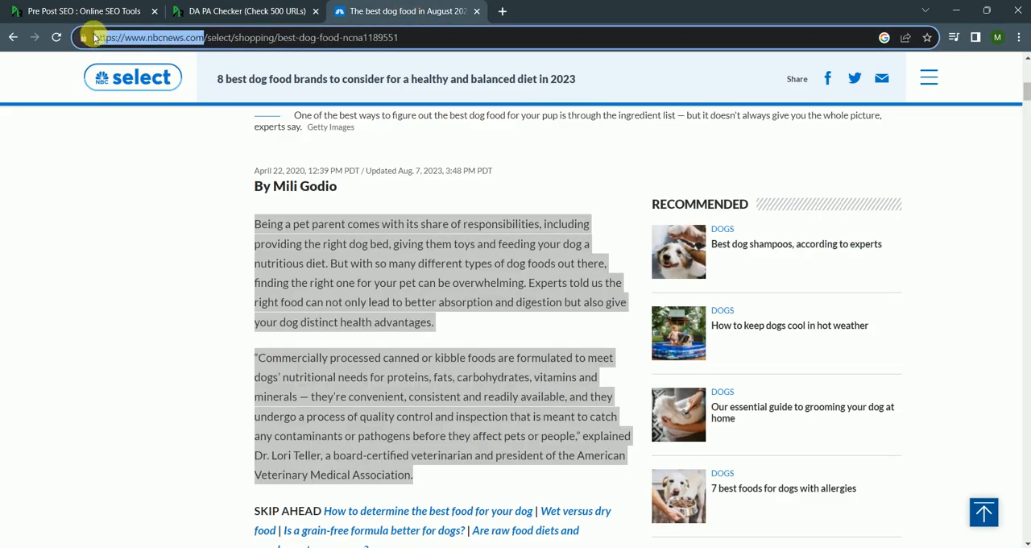
left_click(245, 11)
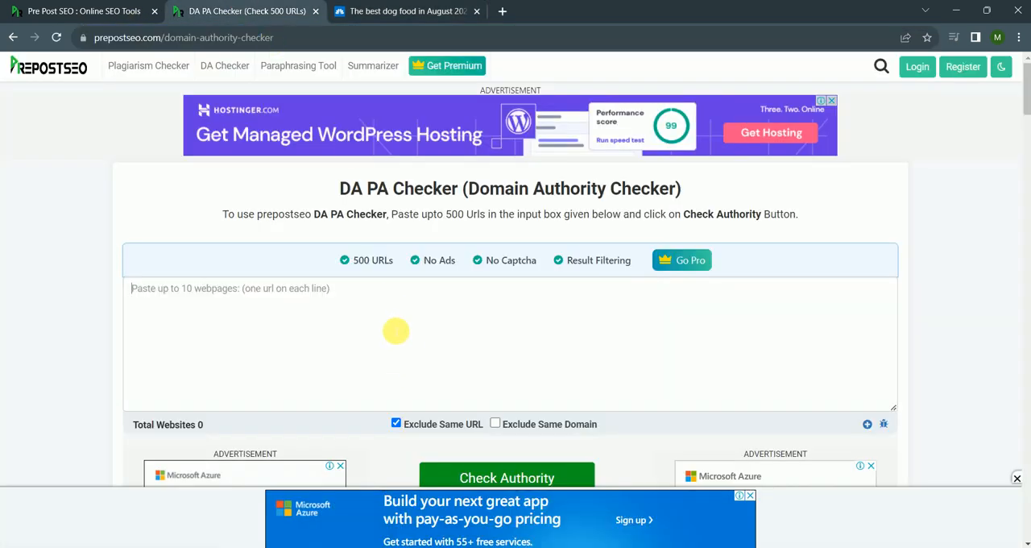
type("https://www.nbcnews.com/")
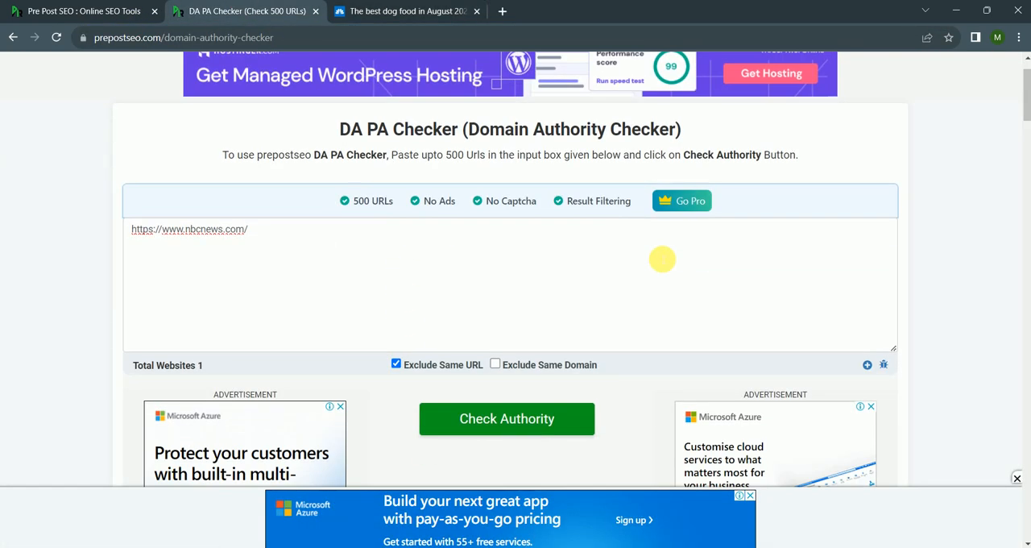
left_click(506, 419)
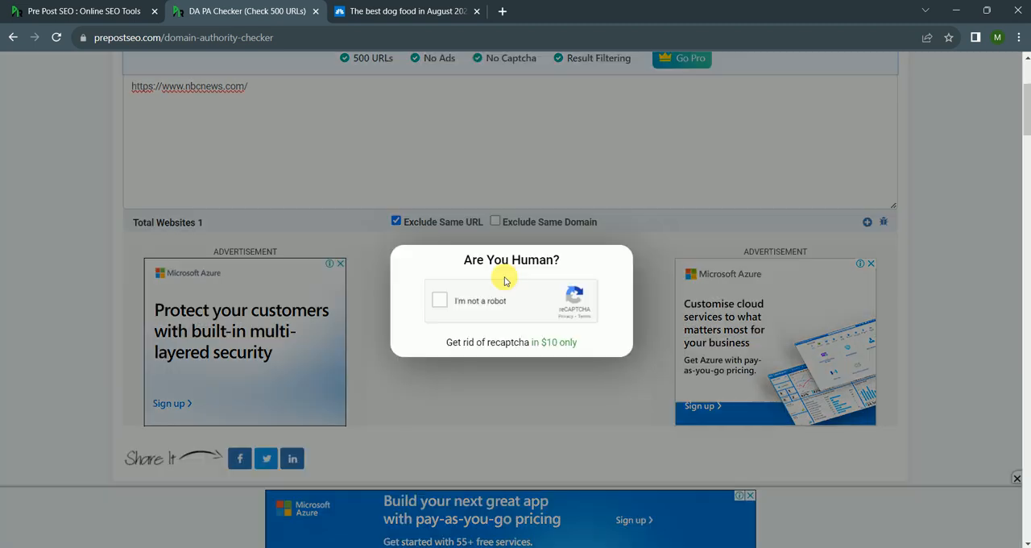
left_click(440, 302)
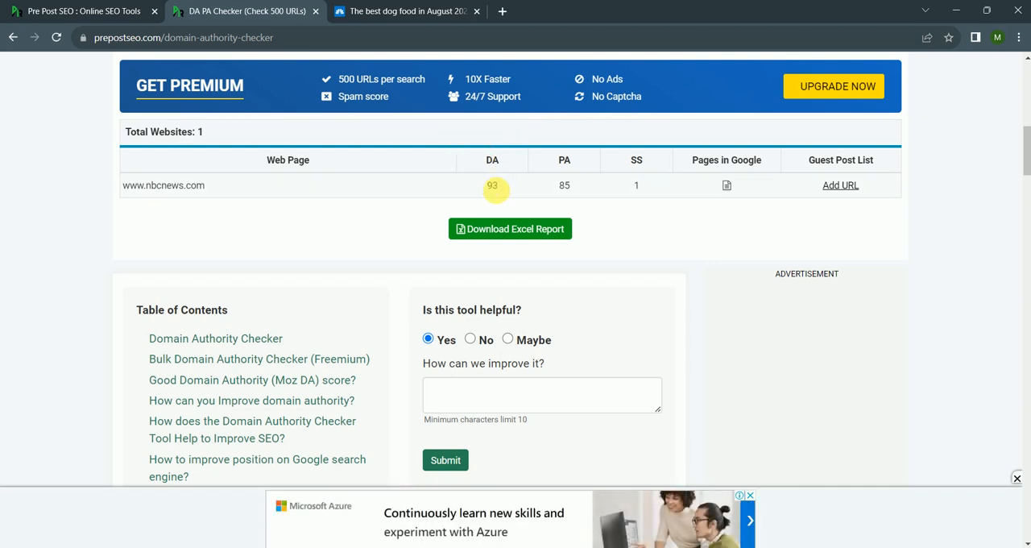
mouse_move(564, 160)
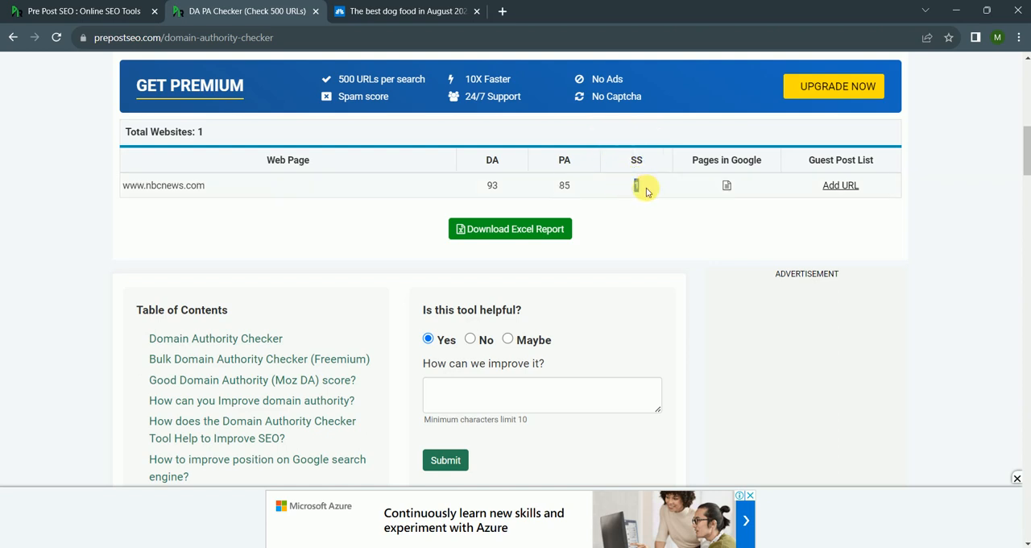
mouse_move(819, 159)
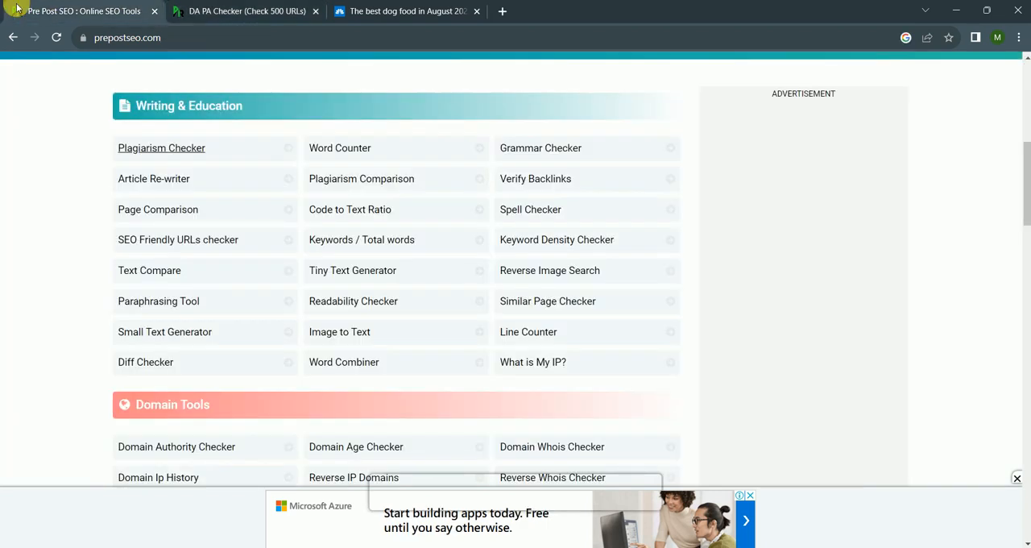
mouse_move(468, 387)
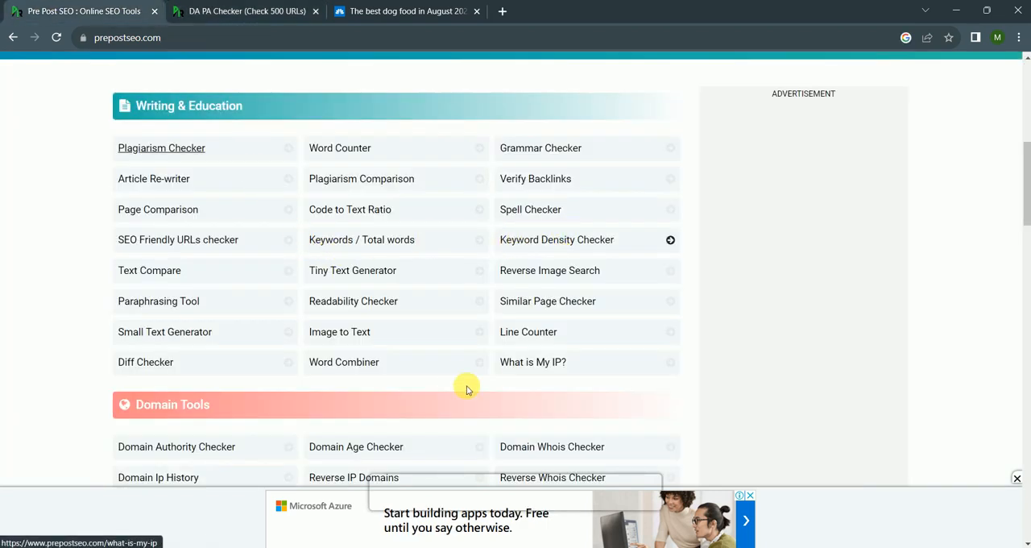
scroll("down", 3)
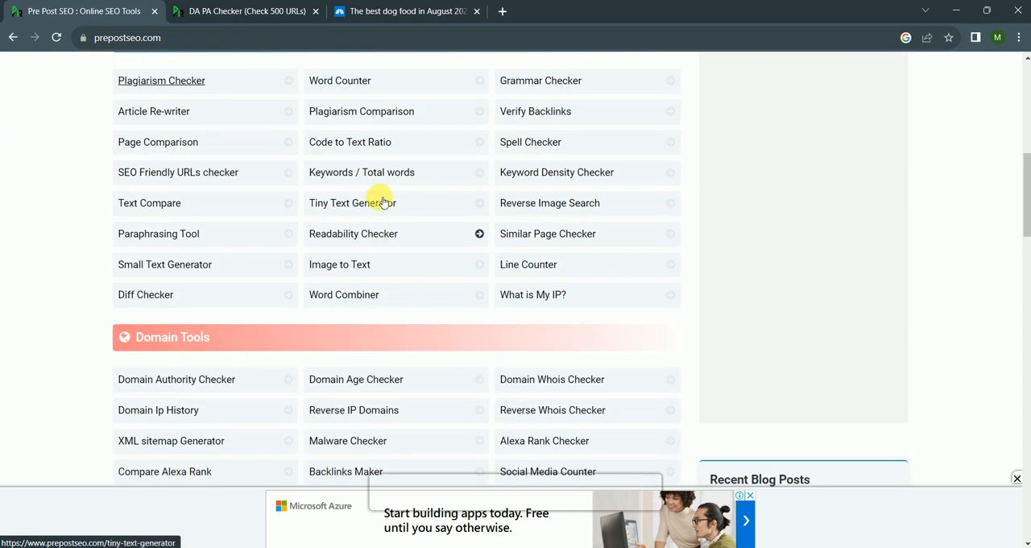
scroll("up", 3)
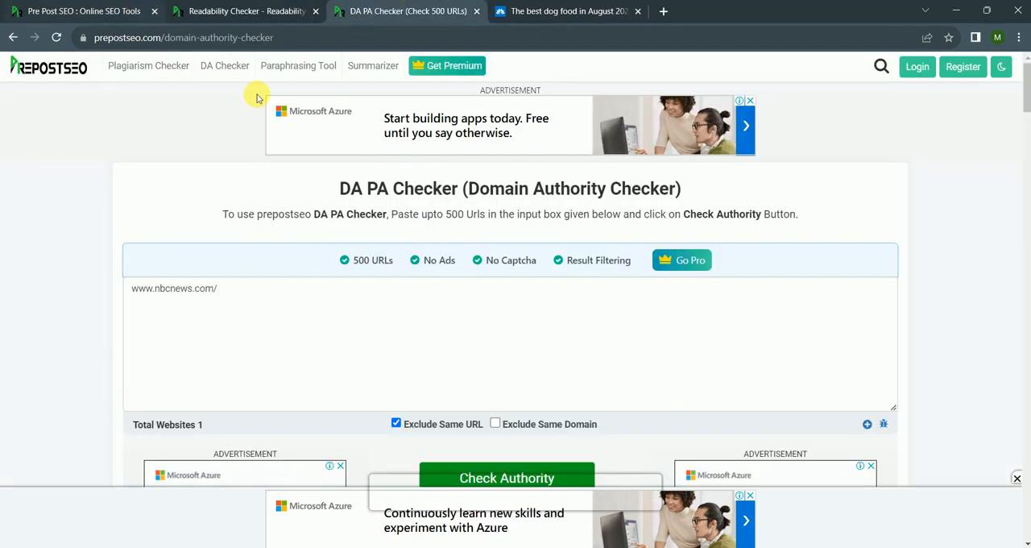
left_click(242, 11)
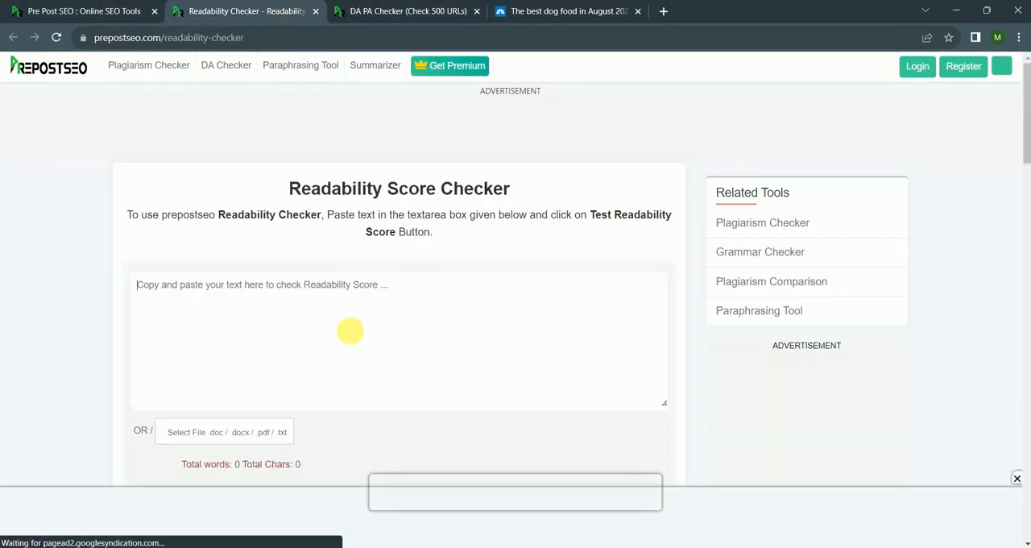
type("https://www.nbcnews.com/")
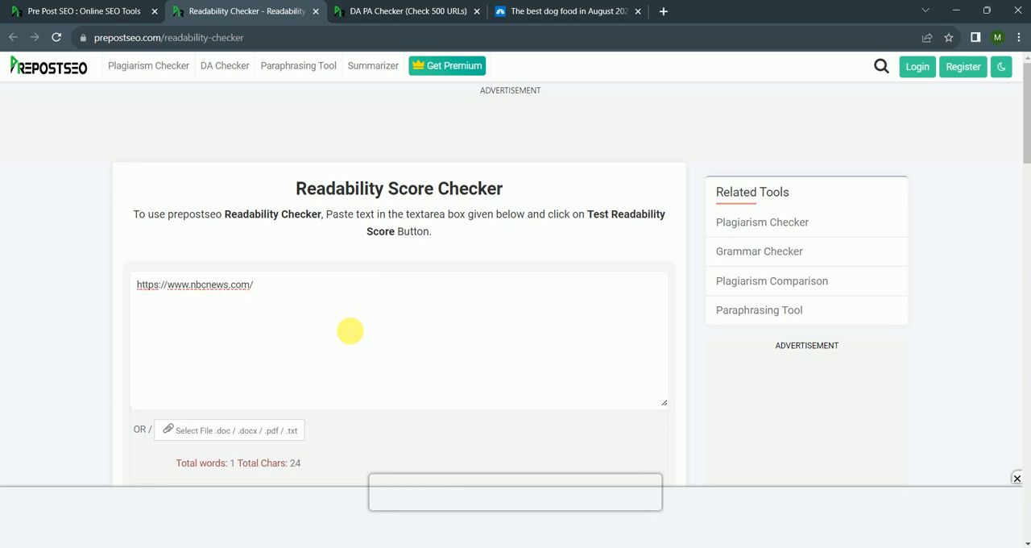
left_click(403, 11)
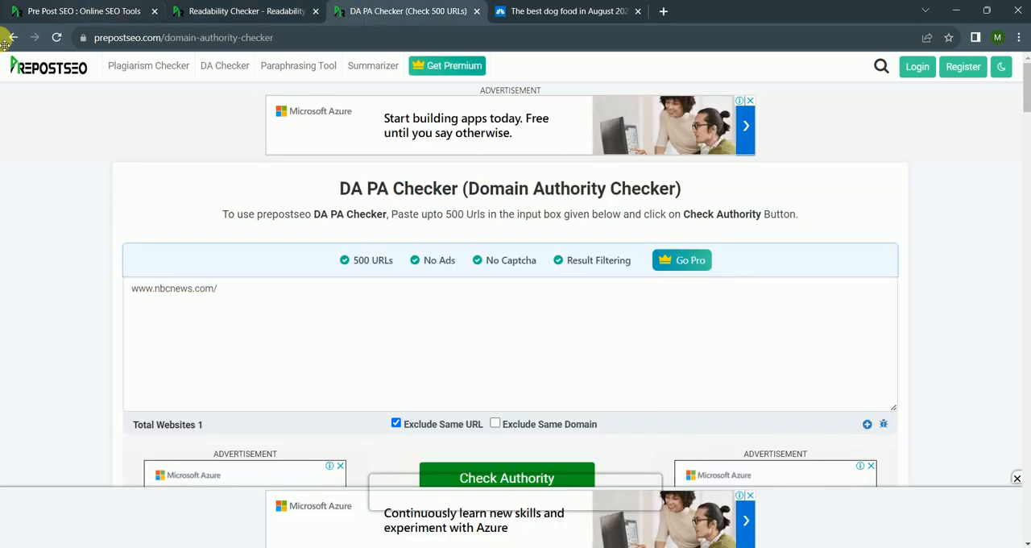
left_click(506, 477)
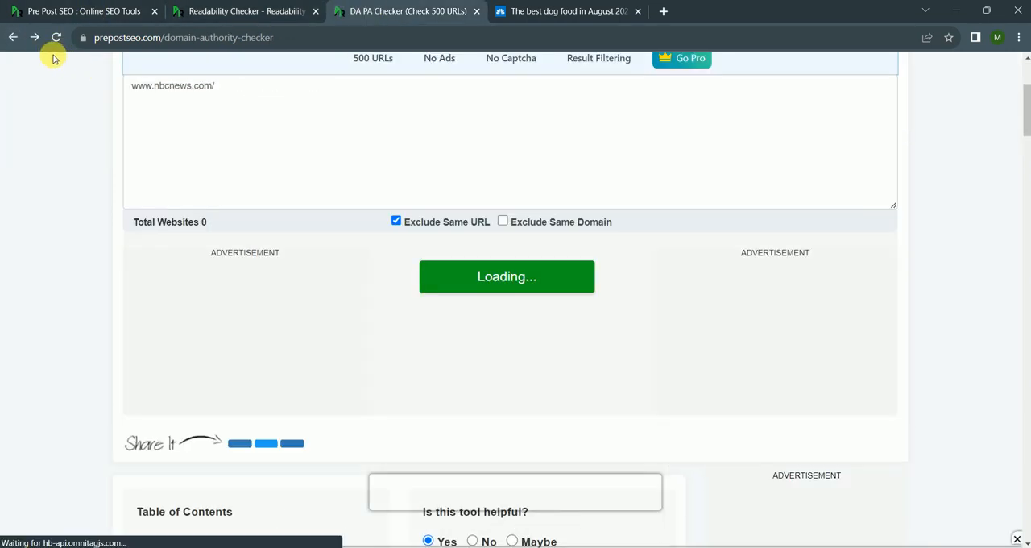
Review the rewritten text in the Plagiarism Checker, then bring up link options for Readability Checker.
left_click(13, 37)
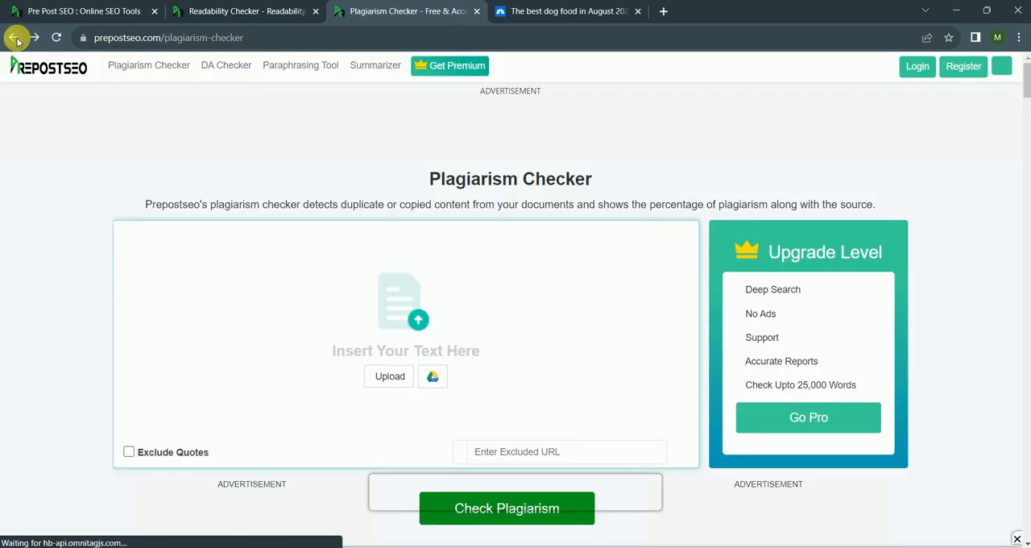
scroll("down", 3)
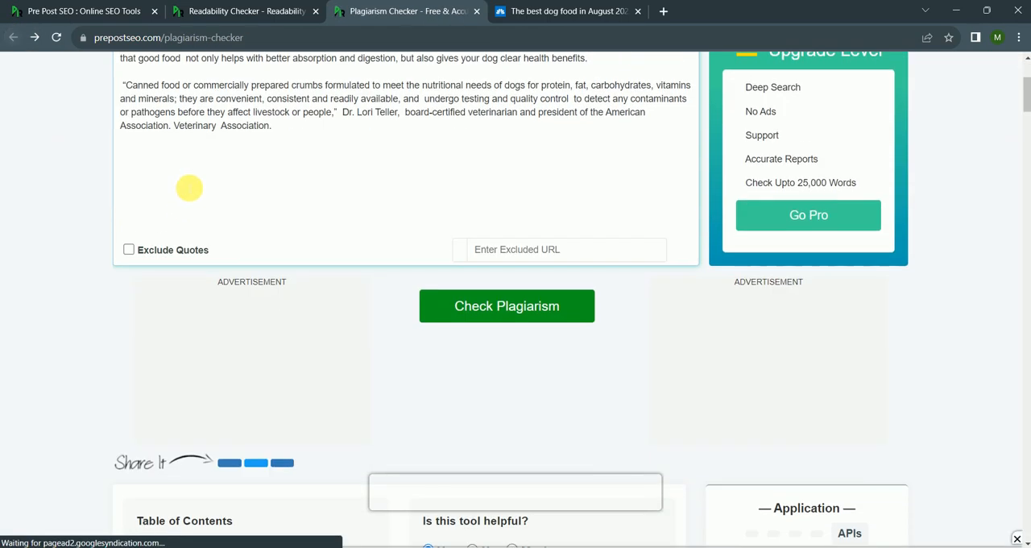
scroll("down", 3)
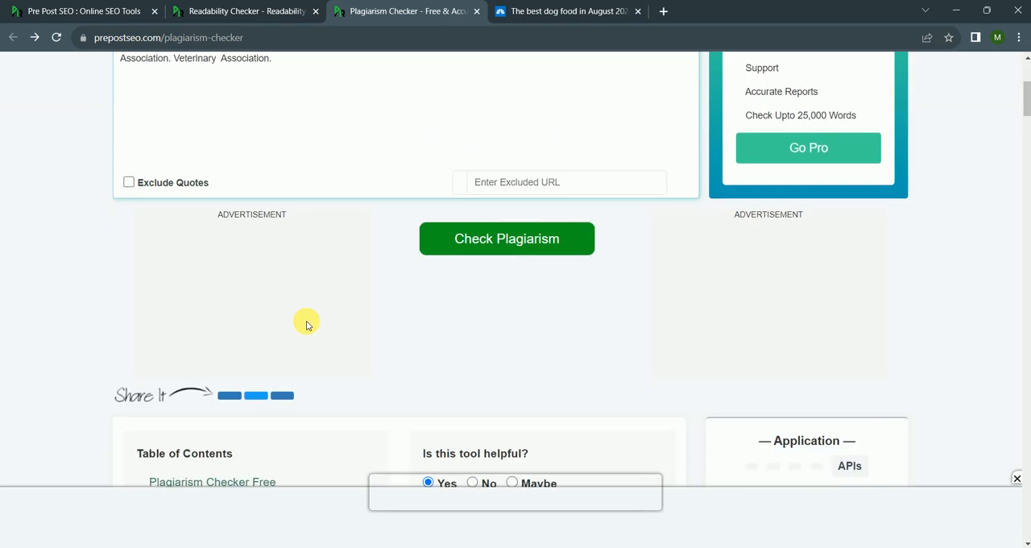
scroll("up", 3)
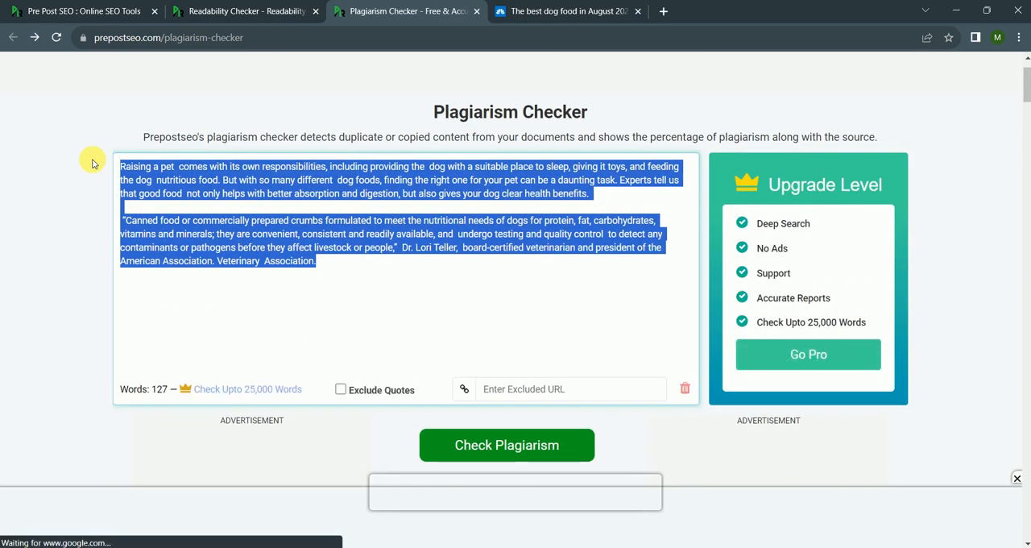
left_click(244, 11)
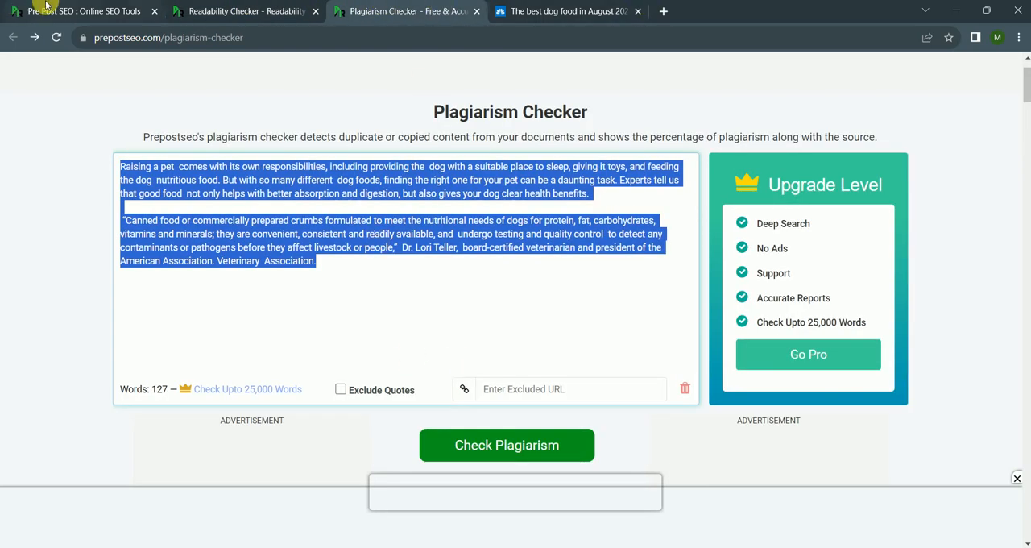
right_click(351, 301)
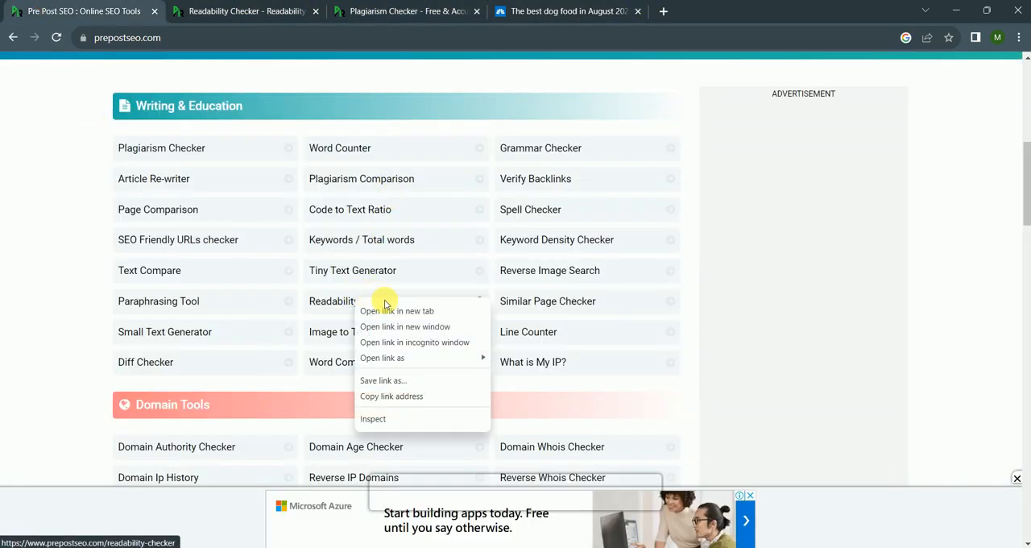
Open the Readability Checker in a new tab and run Check Readability on the pasted text.
left_click(396, 310)
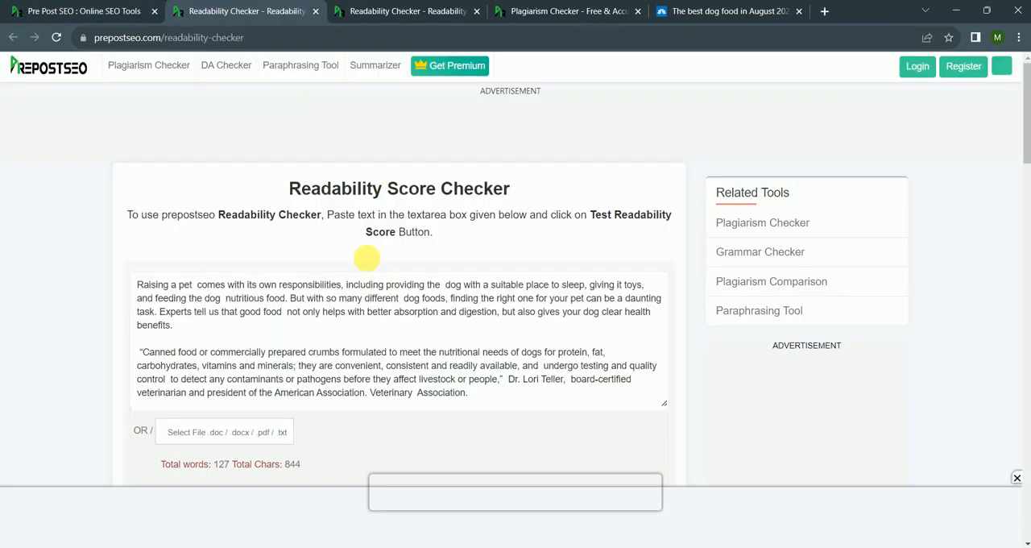
scroll("down", 3)
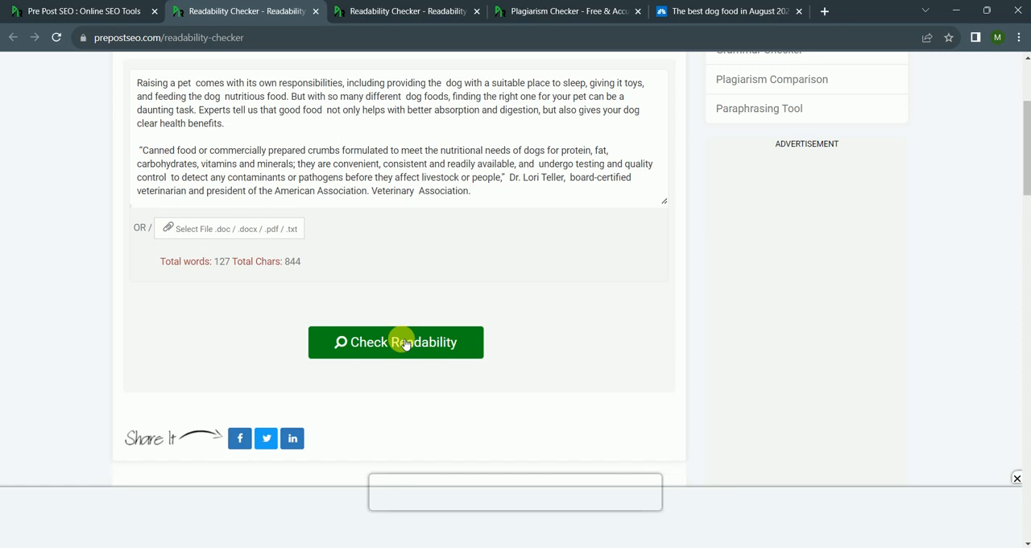
left_click(396, 342)
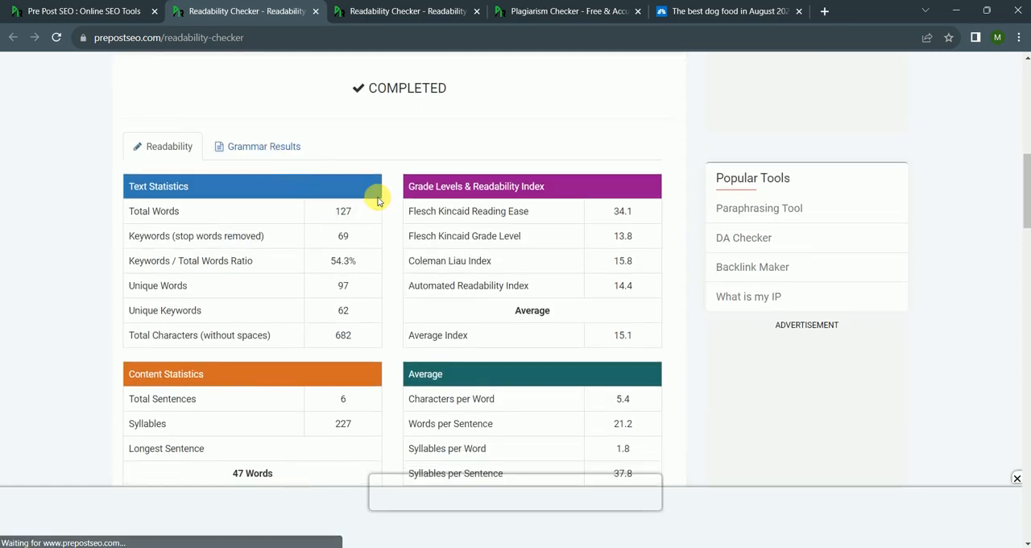
mouse_move(299, 211)
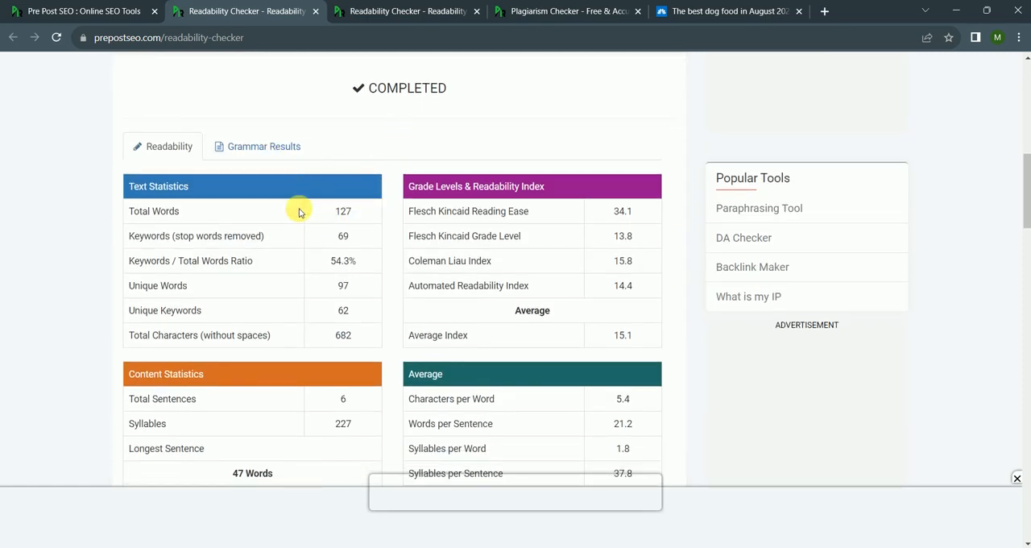
Scroll through the readability report showing 127 words and Flesch reading ease 34.1.
scroll("down", 3)
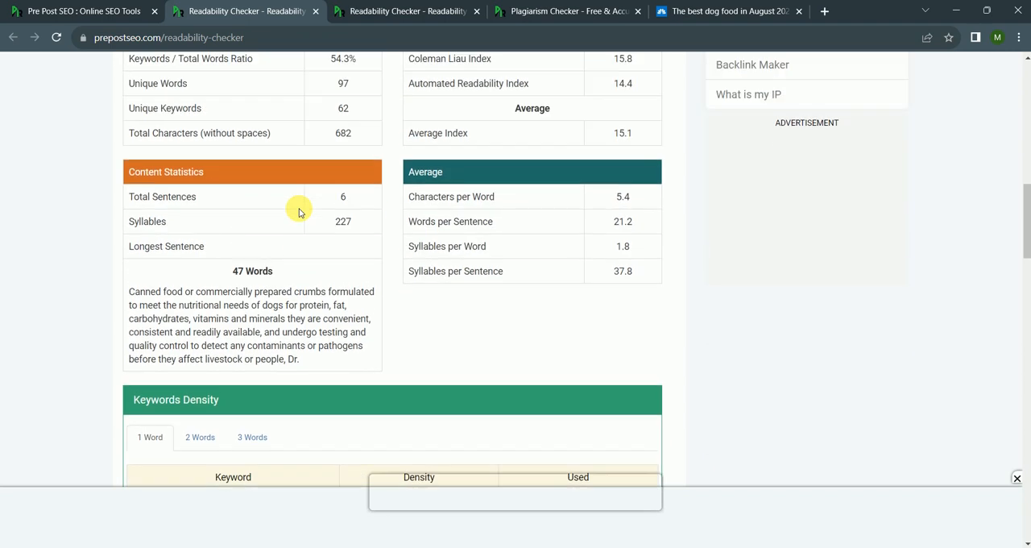
scroll("down", 3)
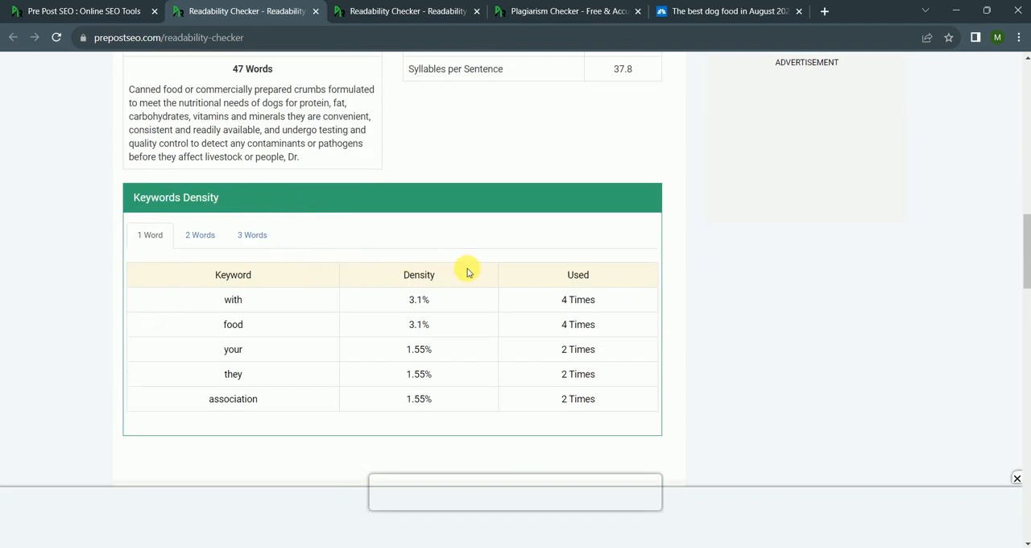
scroll("down", 3)
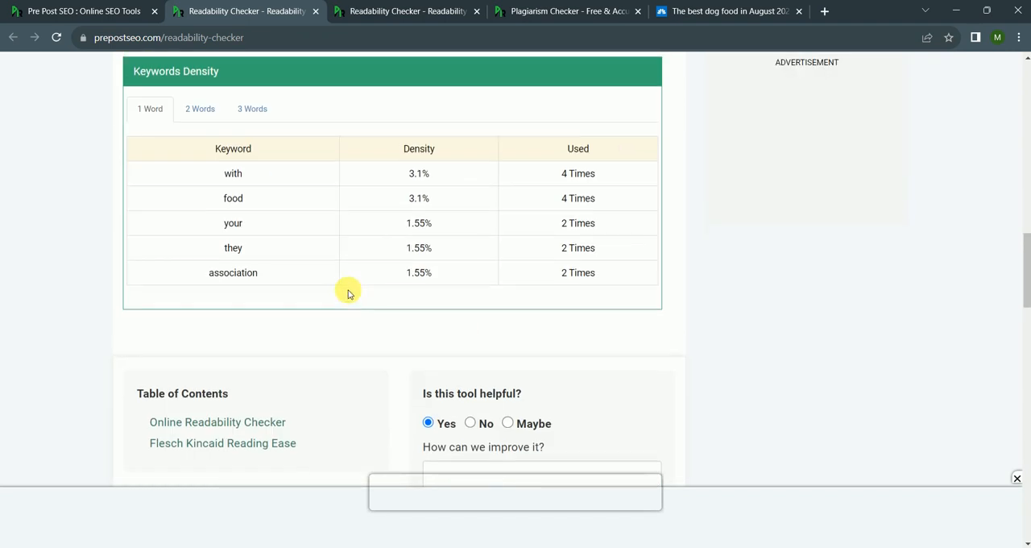
scroll("up", 3)
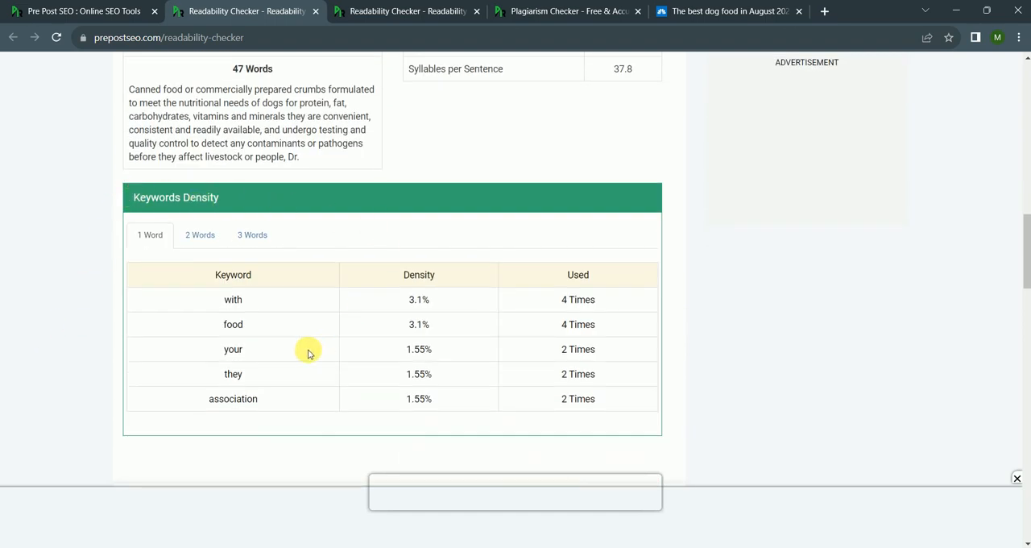
scroll("up", 3)
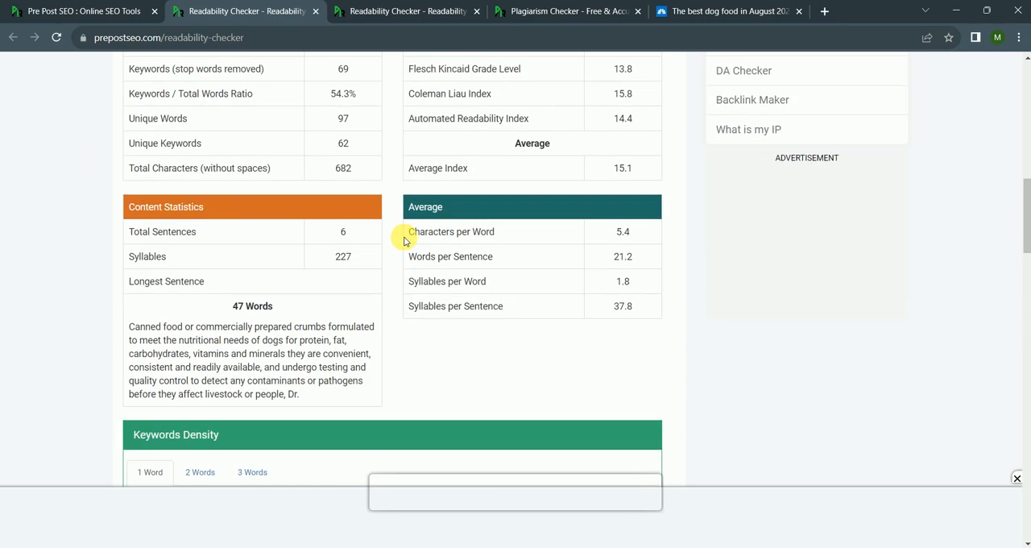
scroll("up", 3)
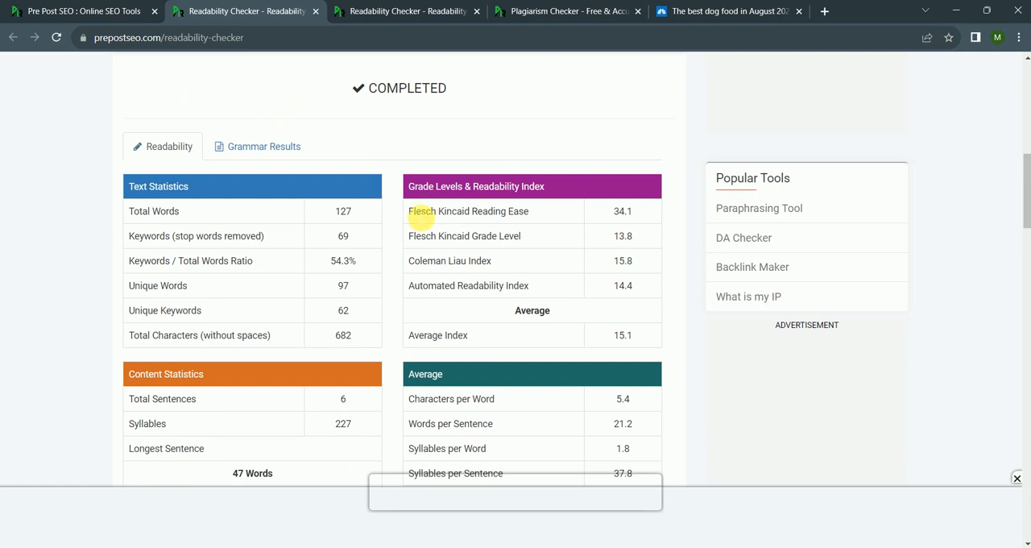
mouse_move(471, 271)
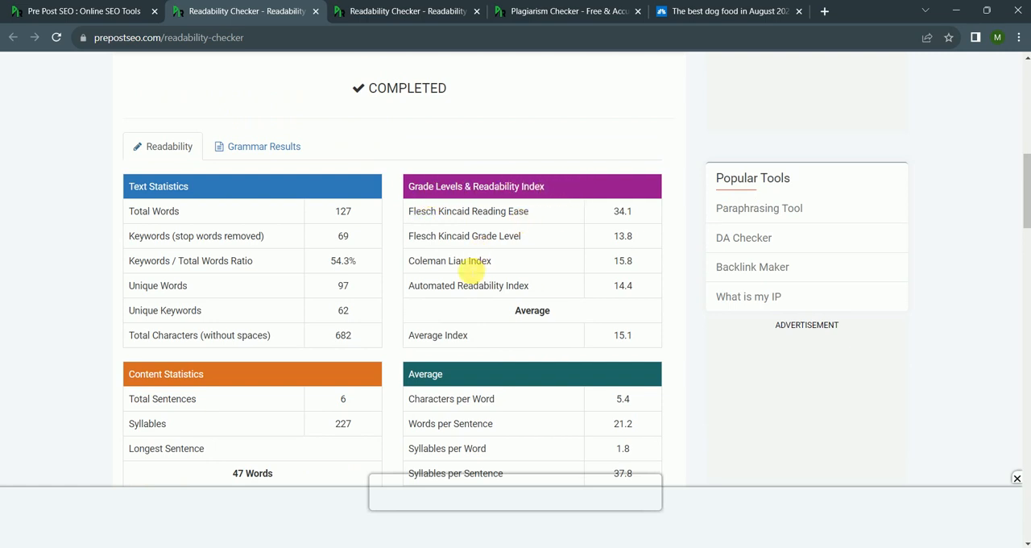
scroll("up", 3)
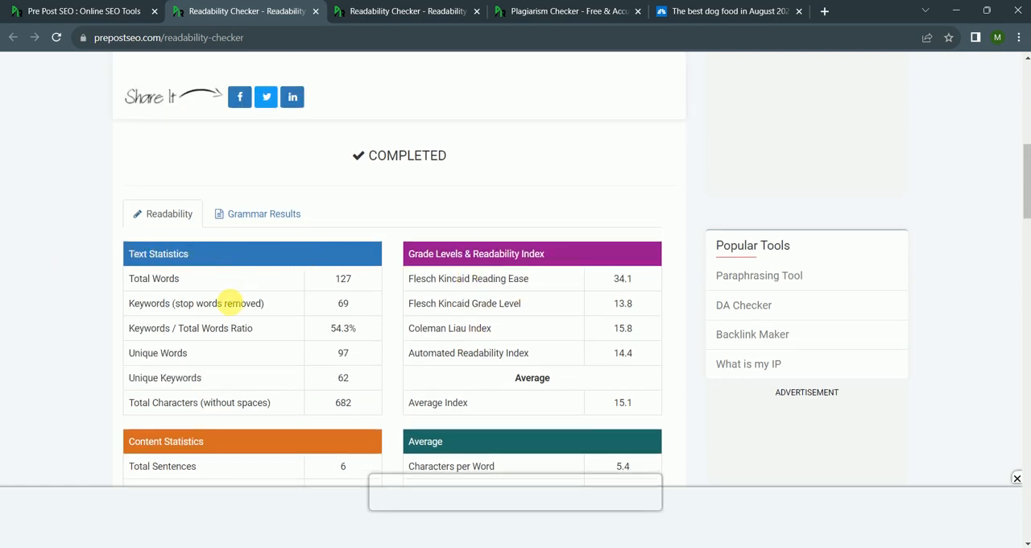
scroll("up", 3)
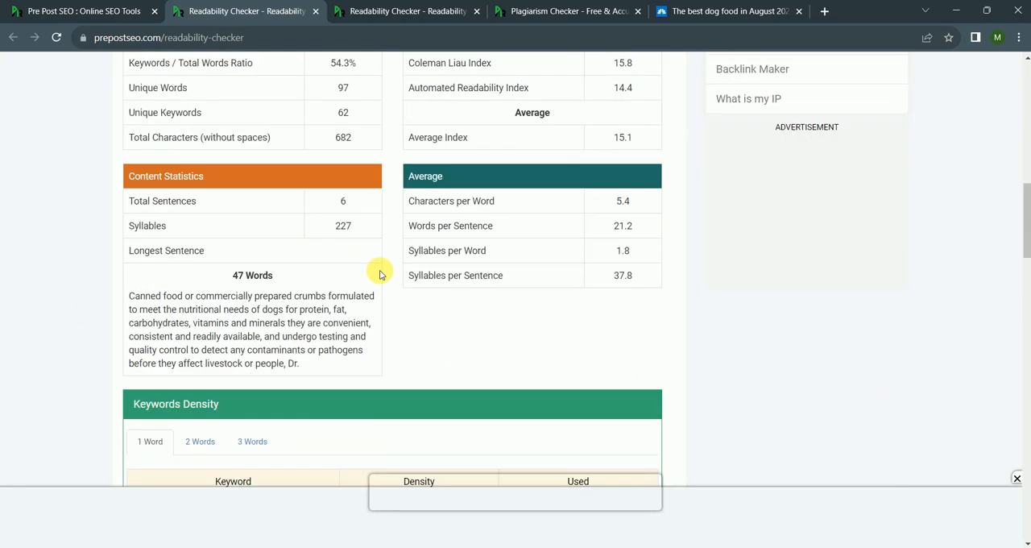
scroll("up", 3)
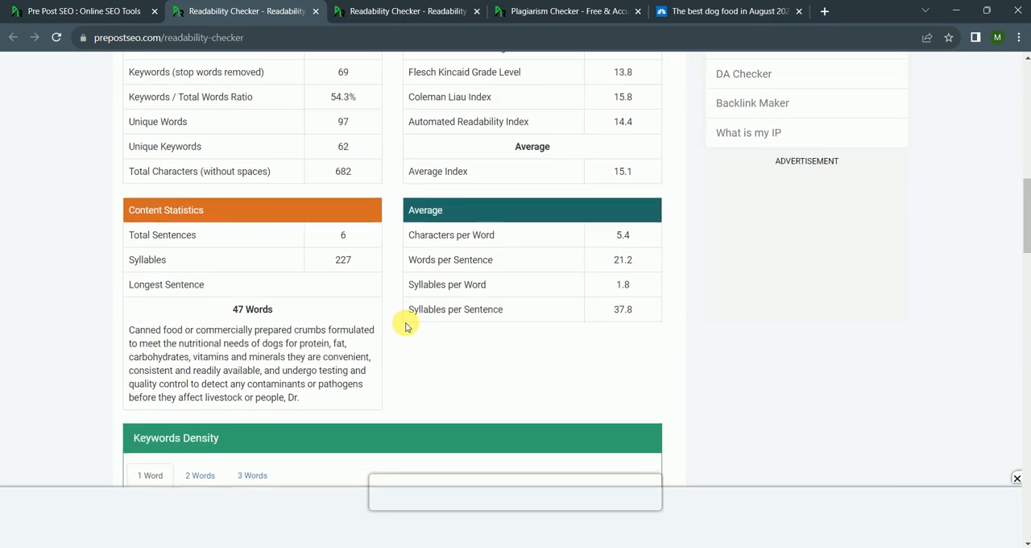
scroll("up", 3)
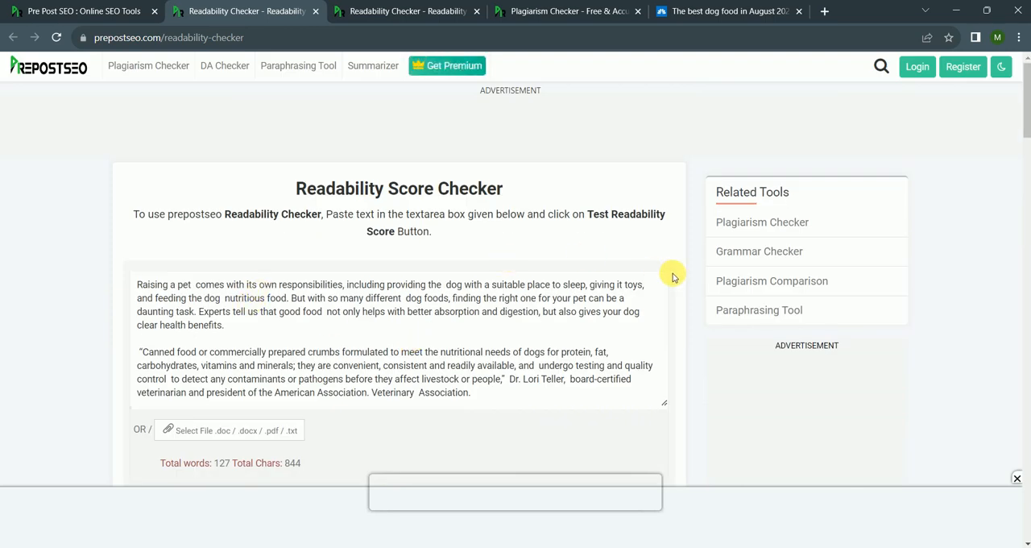
mouse_move(641, 272)
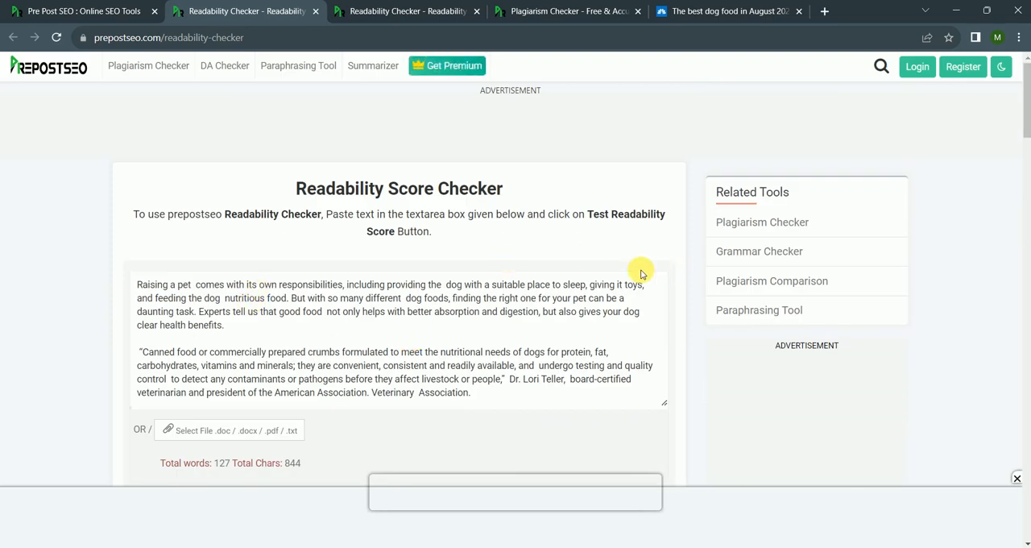